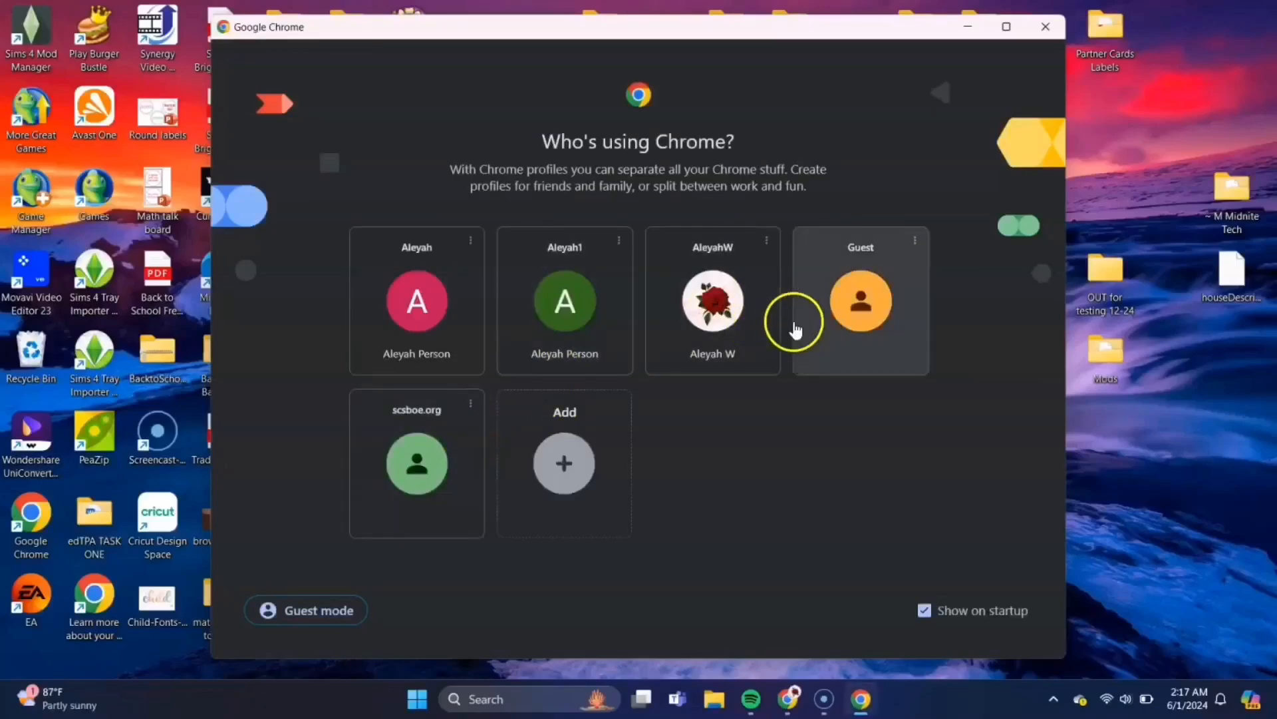
- Enter Chrome under a user profile and navigate to scummvm.org
click(861, 302)
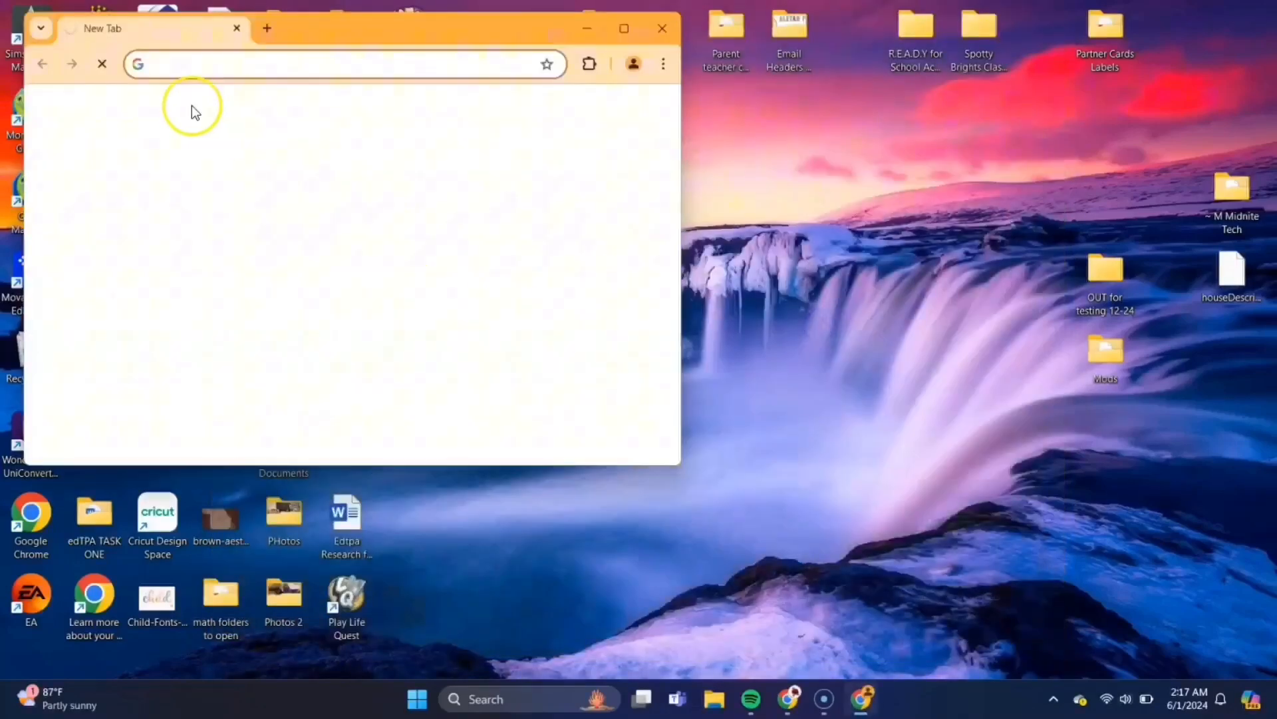
click(624, 28)
text(scummvm.org)
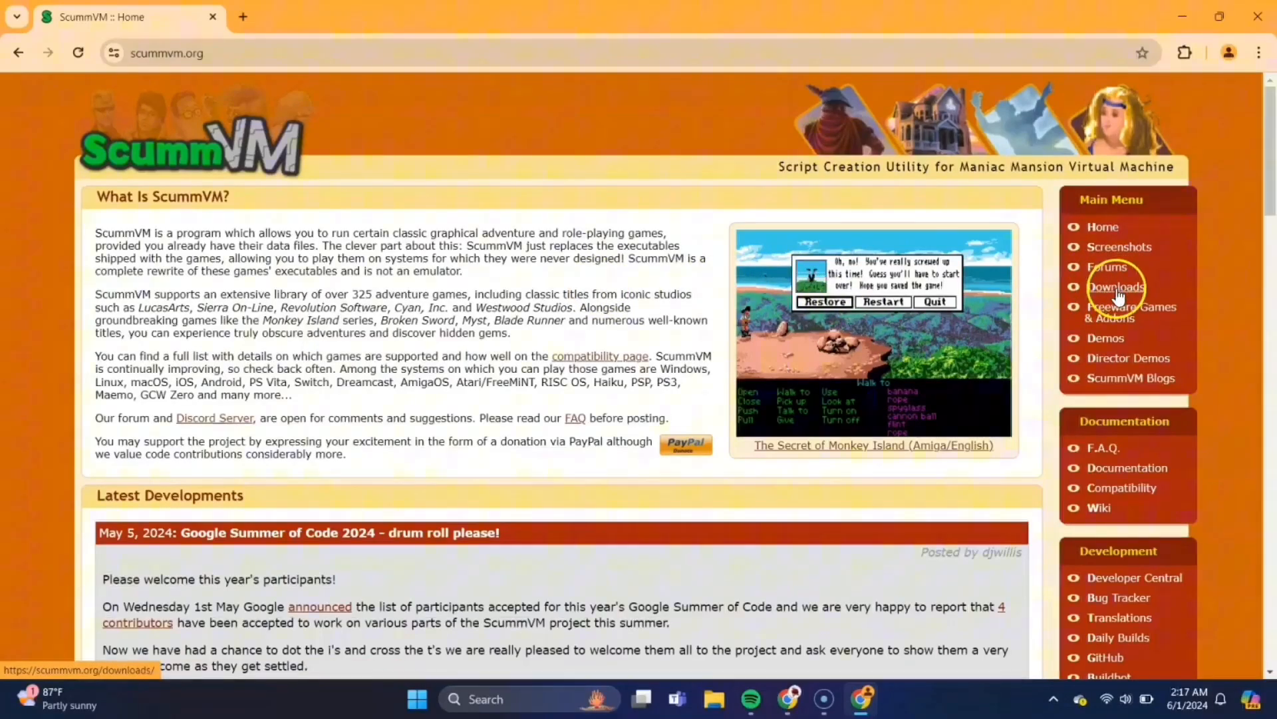
- Download the ScummVM 2.8.1 Windows installer from the Downloads page, then close Chrome
click(1117, 286)
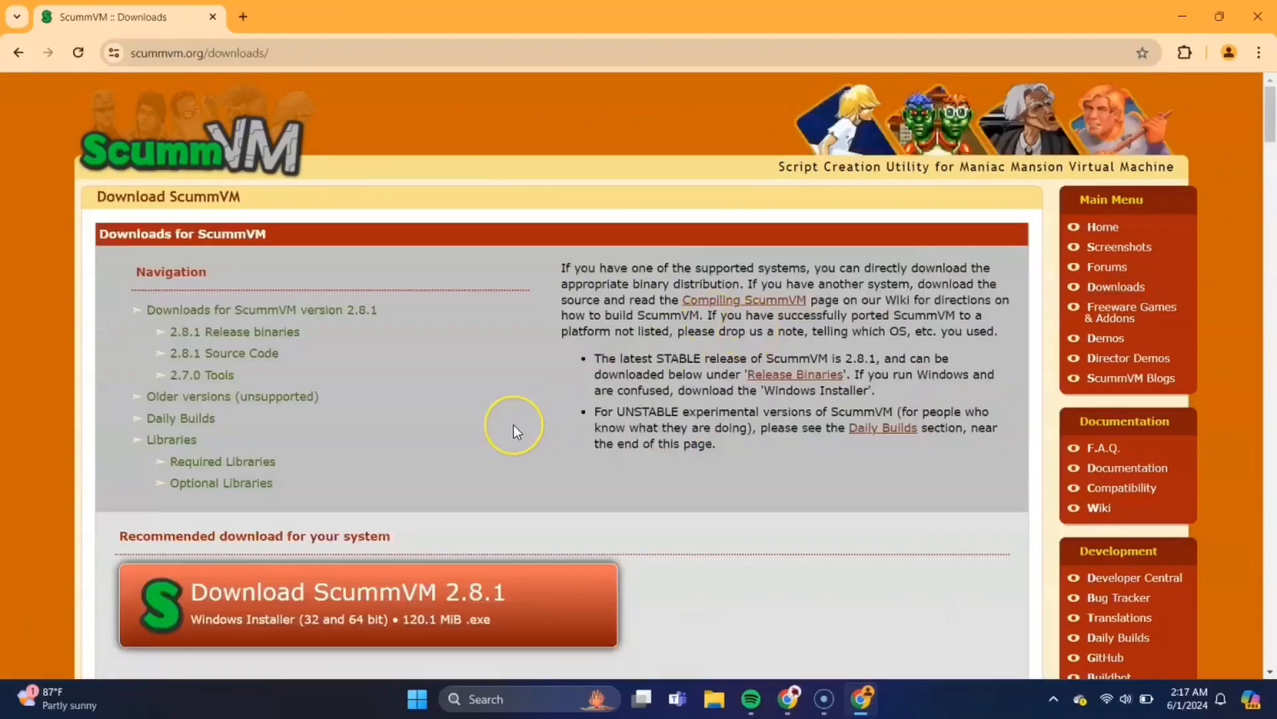
scroll(down, 3)
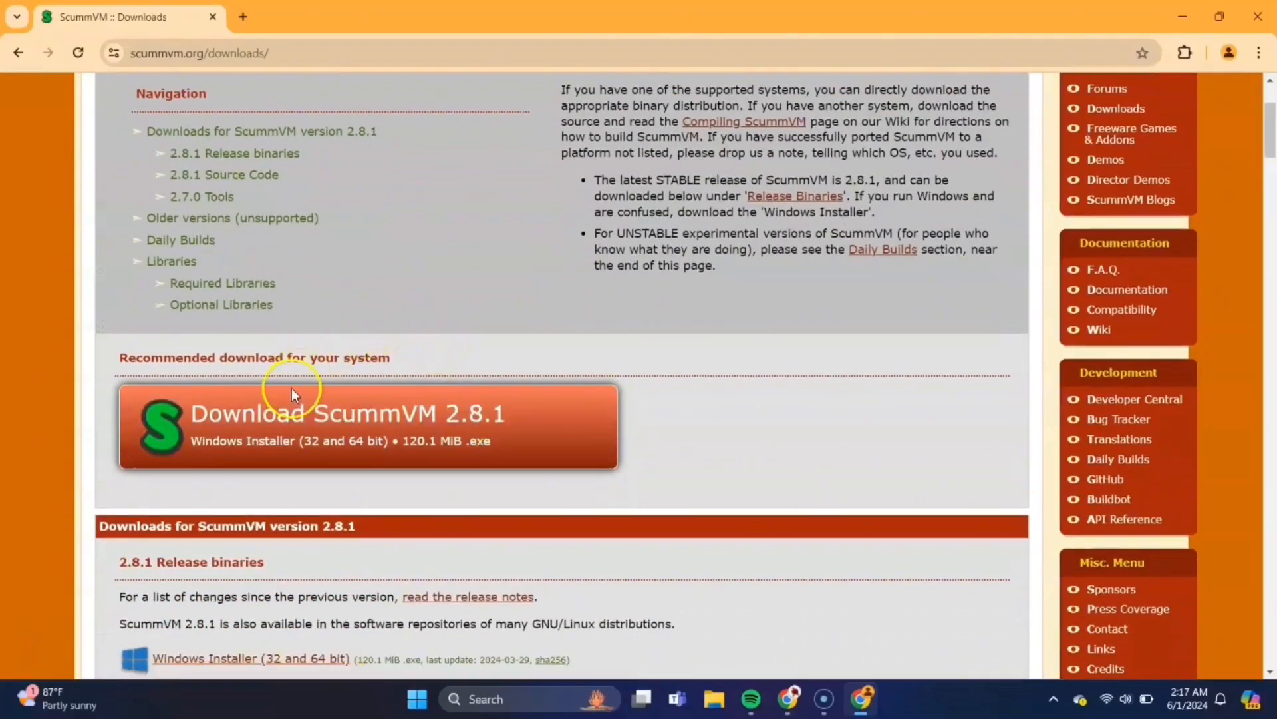
mouse_move(351, 427)
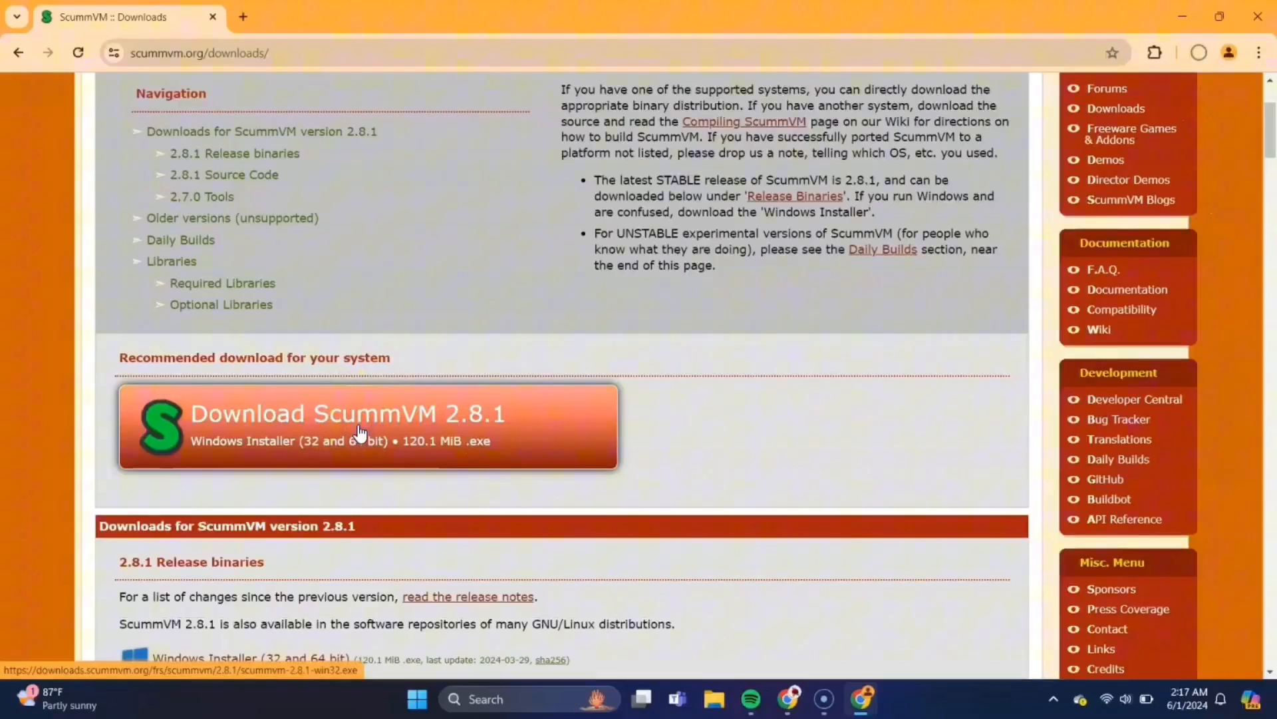
click(367, 426)
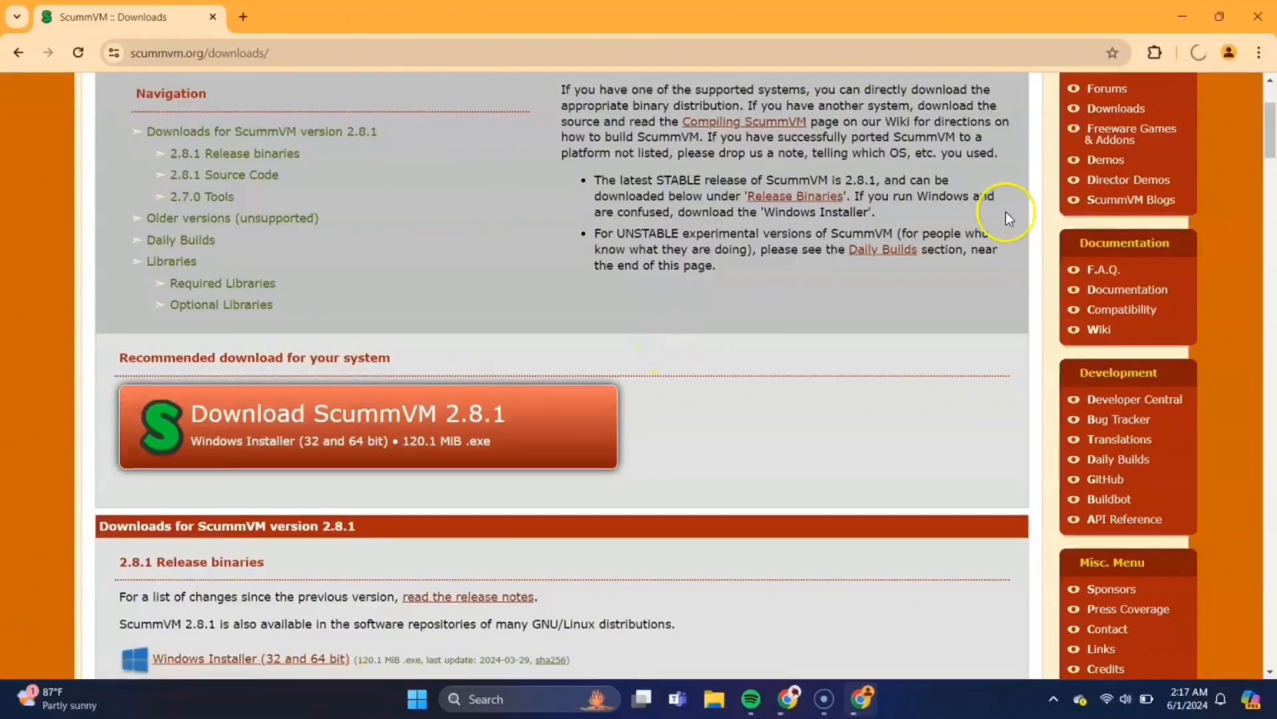
mouse_move(1211, 111)
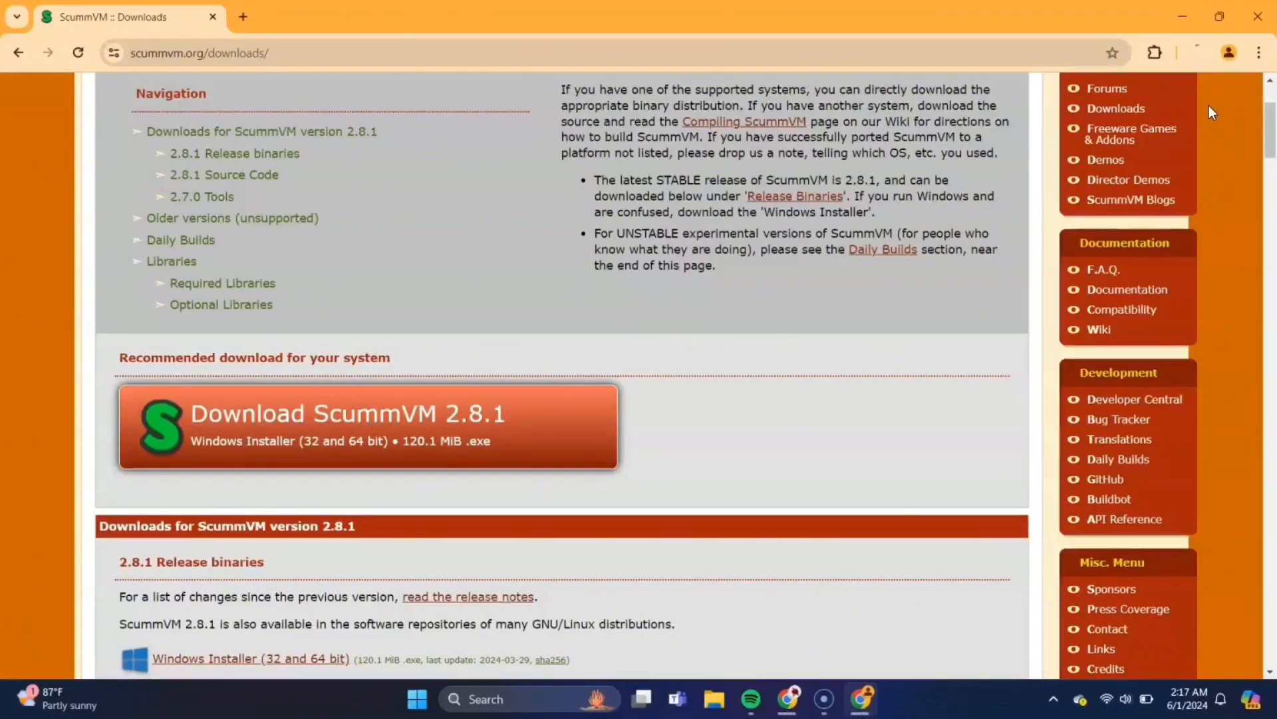
click(367, 412)
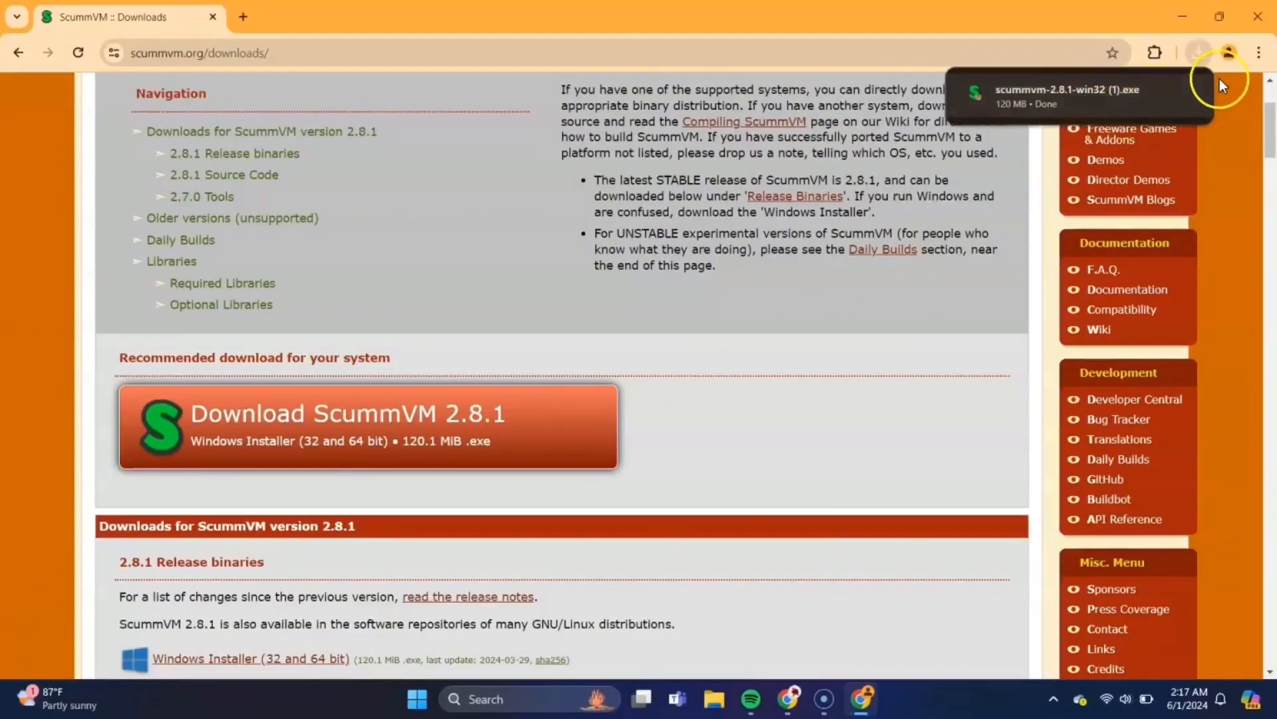
mouse_move(1259, 20)
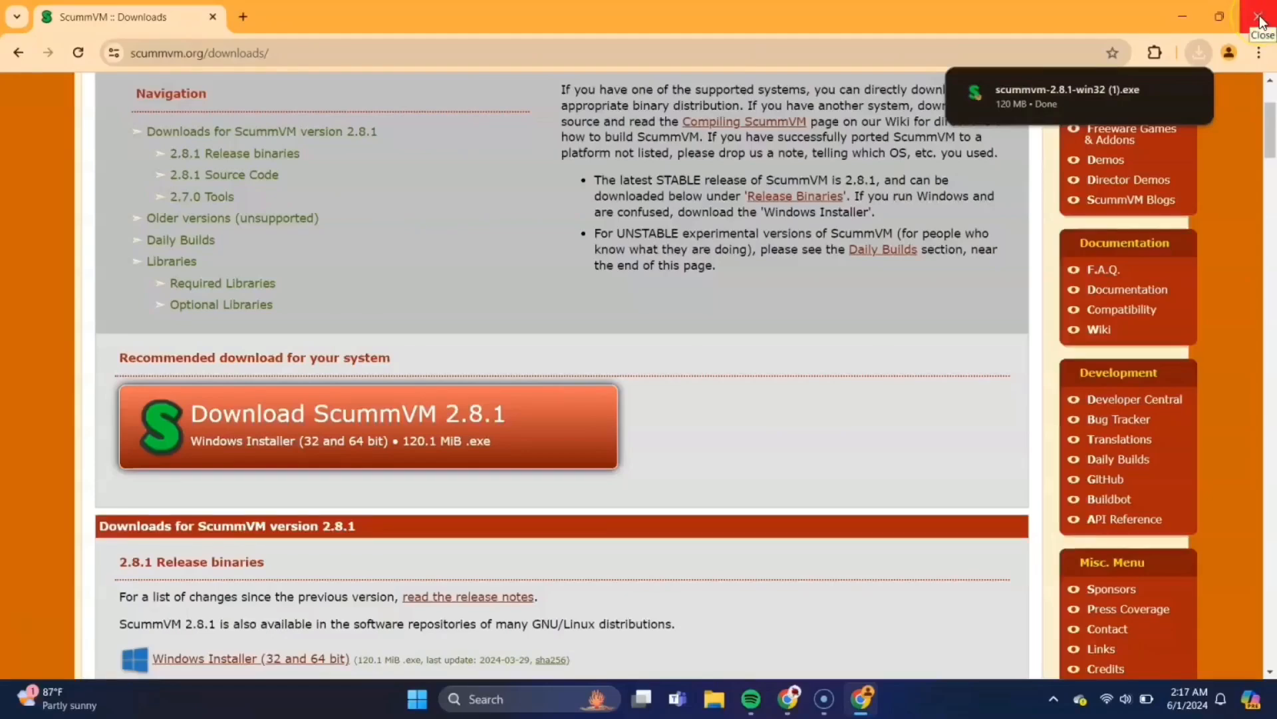
click(1261, 16)
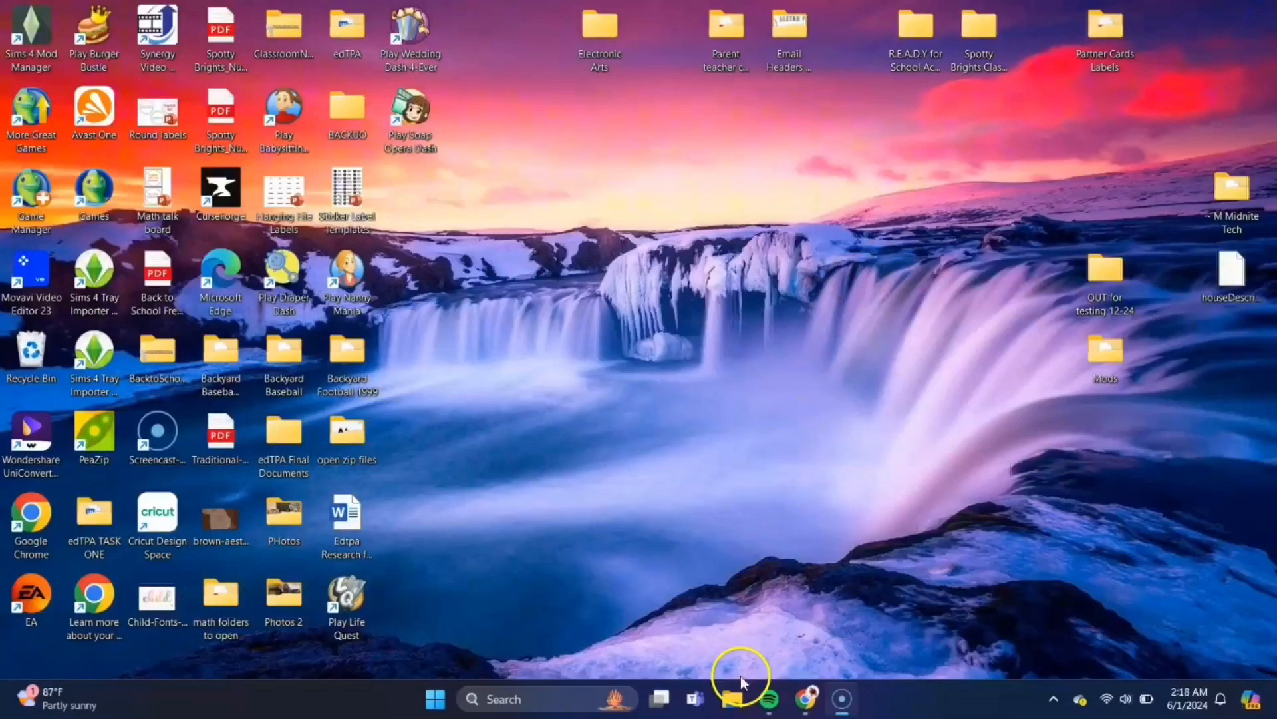
- Locate the scummvm-2.8.1-win32 (1) installer in the Downloads folder
click(732, 699)
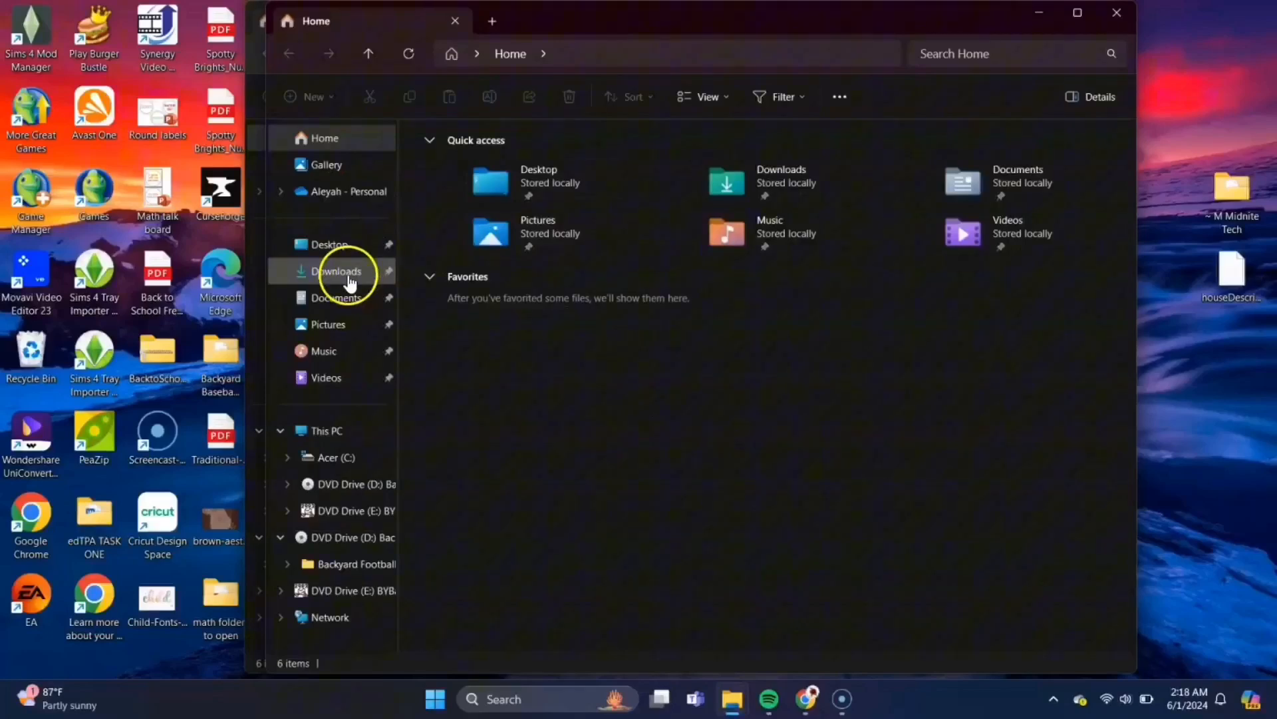
click(336, 270)
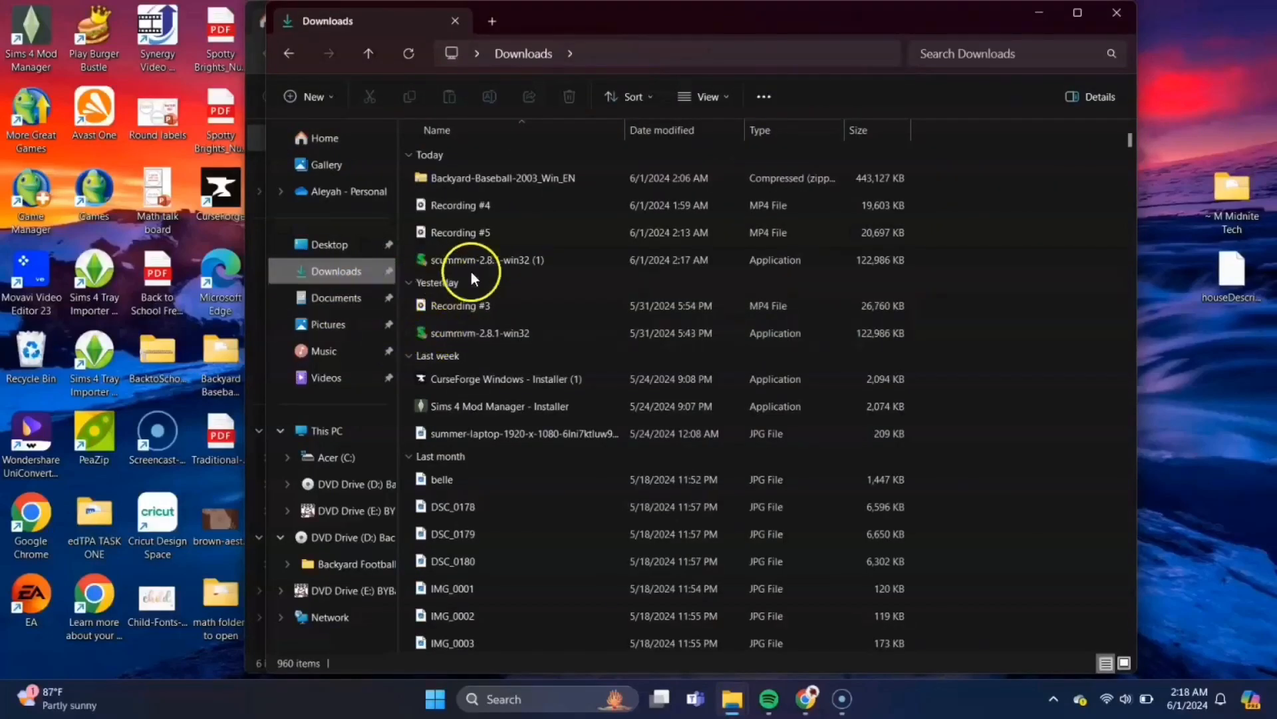
mouse_move(481, 259)
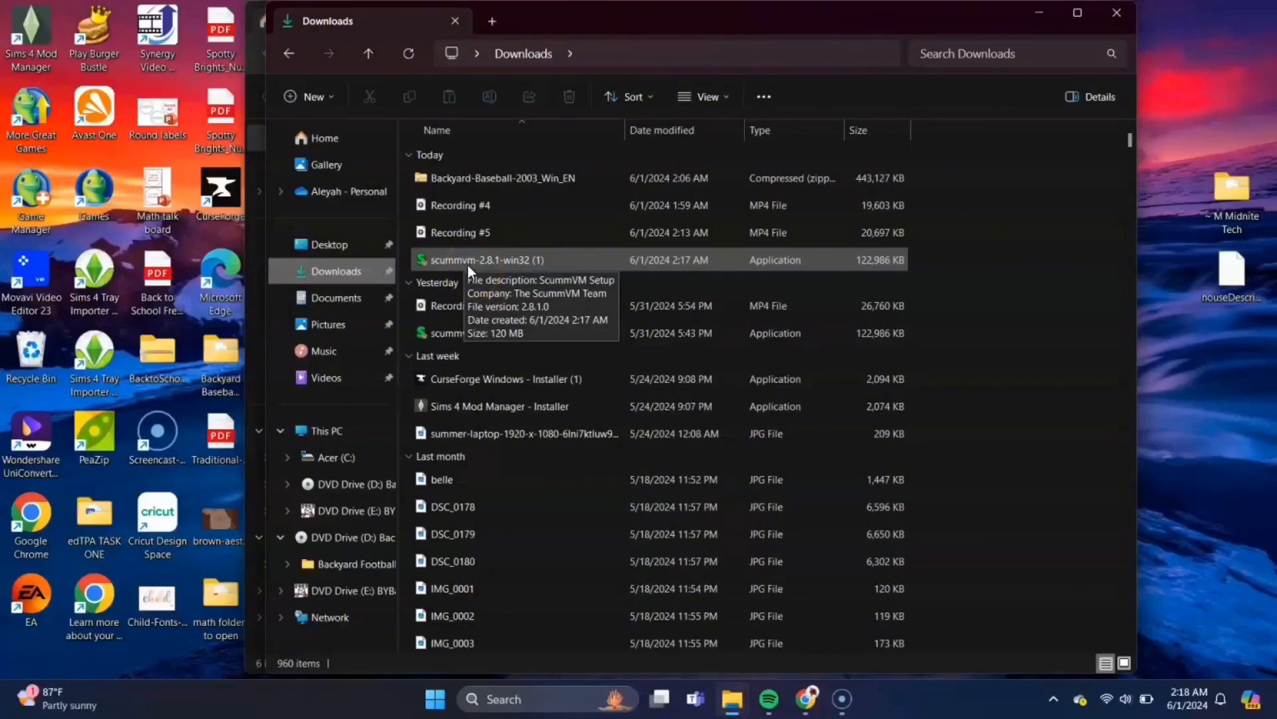
click(487, 260)
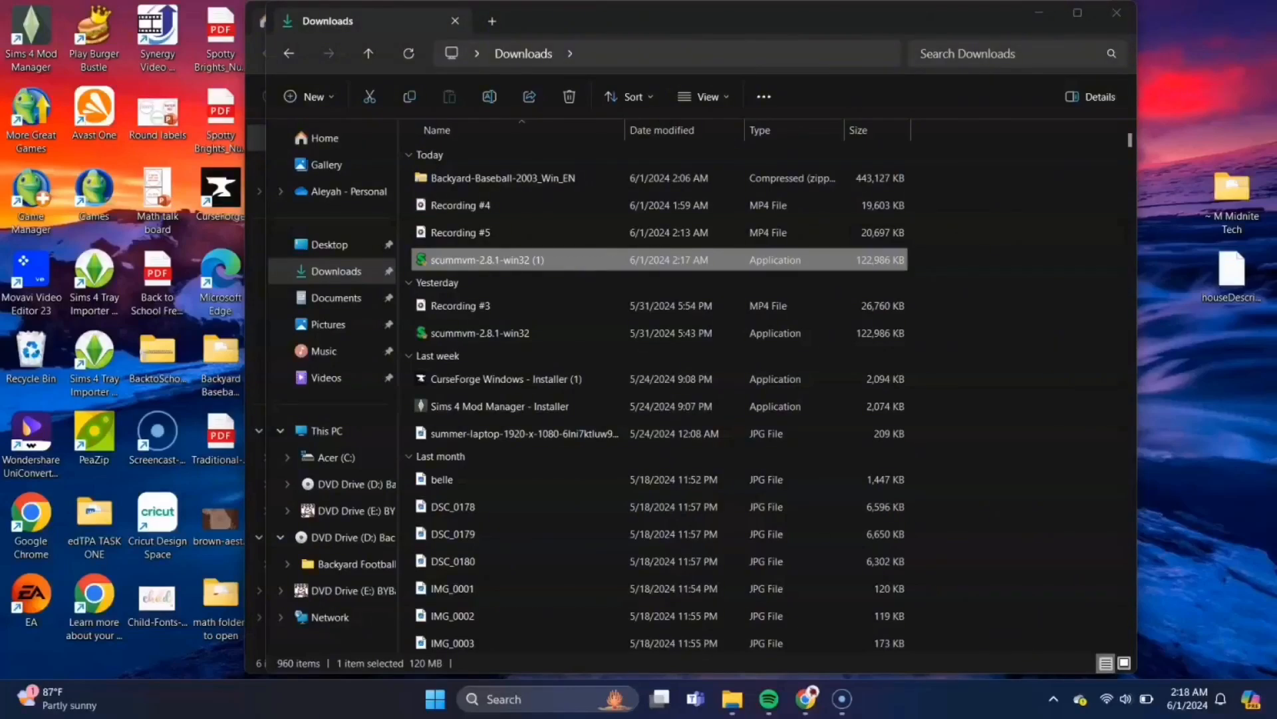
- Run the installer and install ScummVM 2.8.1 to the default Program Files location with a desktop shortcut
double_click(487, 259)
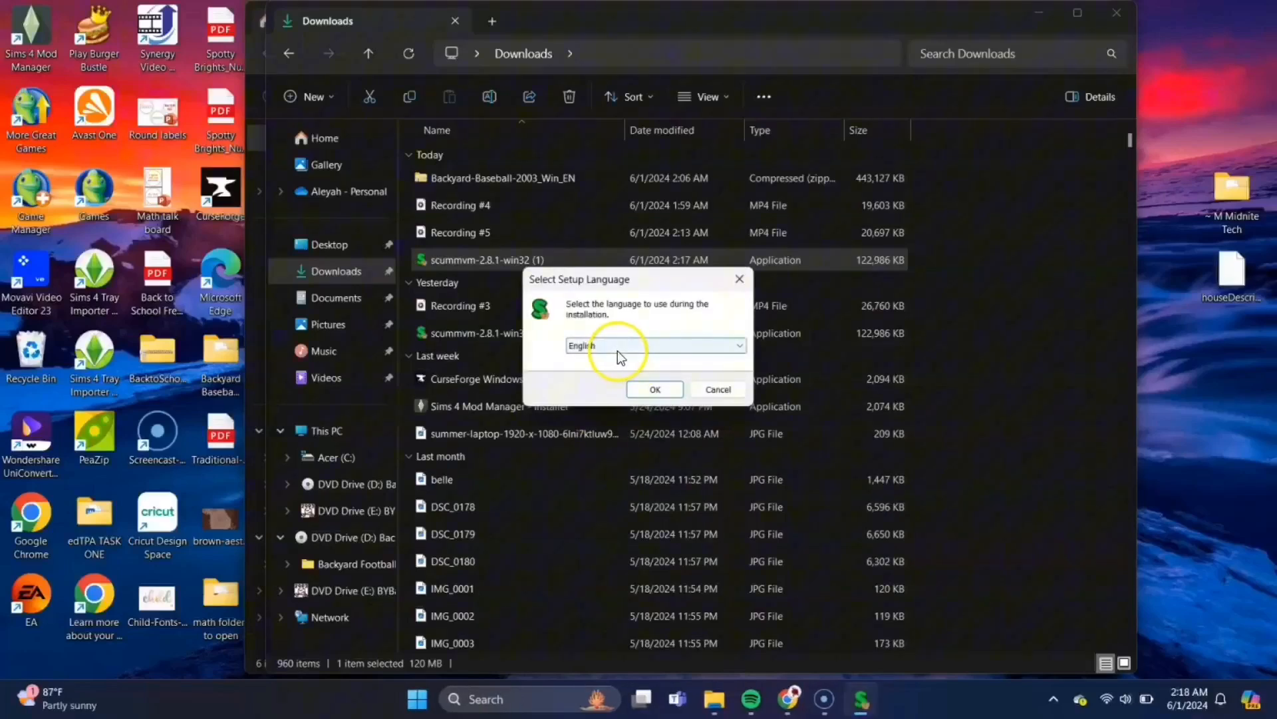
mouse_move(688, 324)
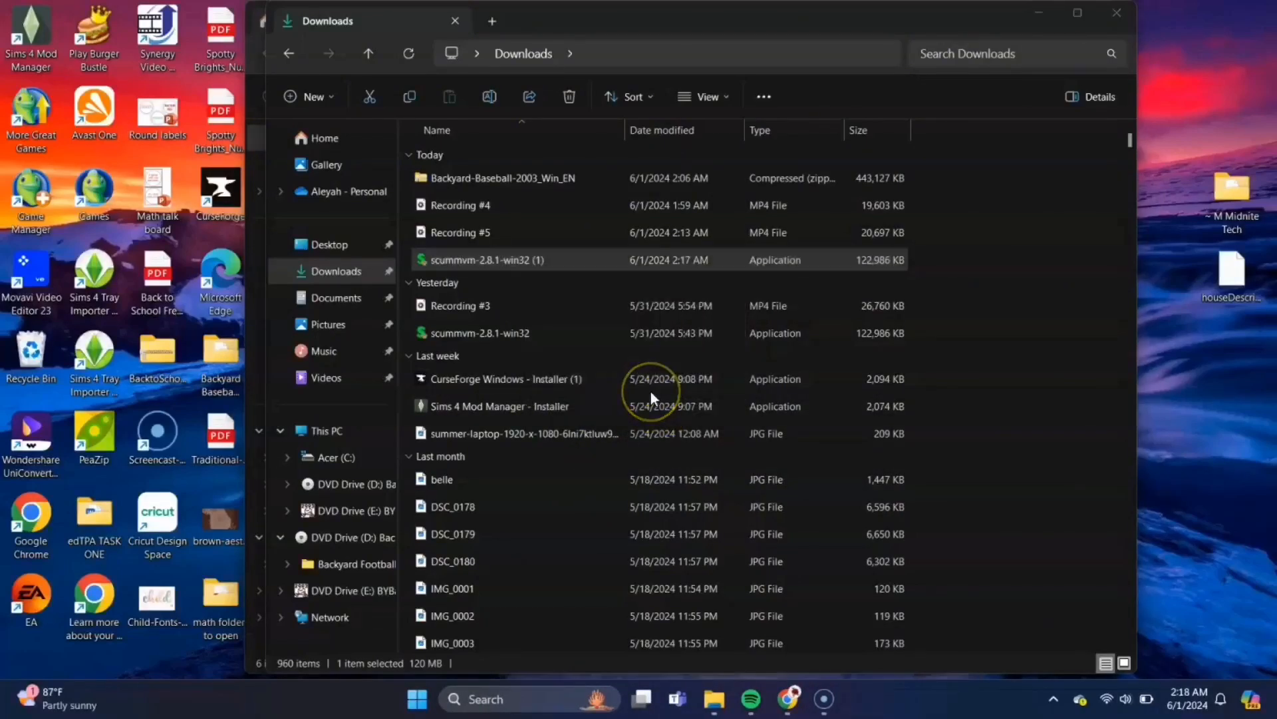
double_click(488, 259)
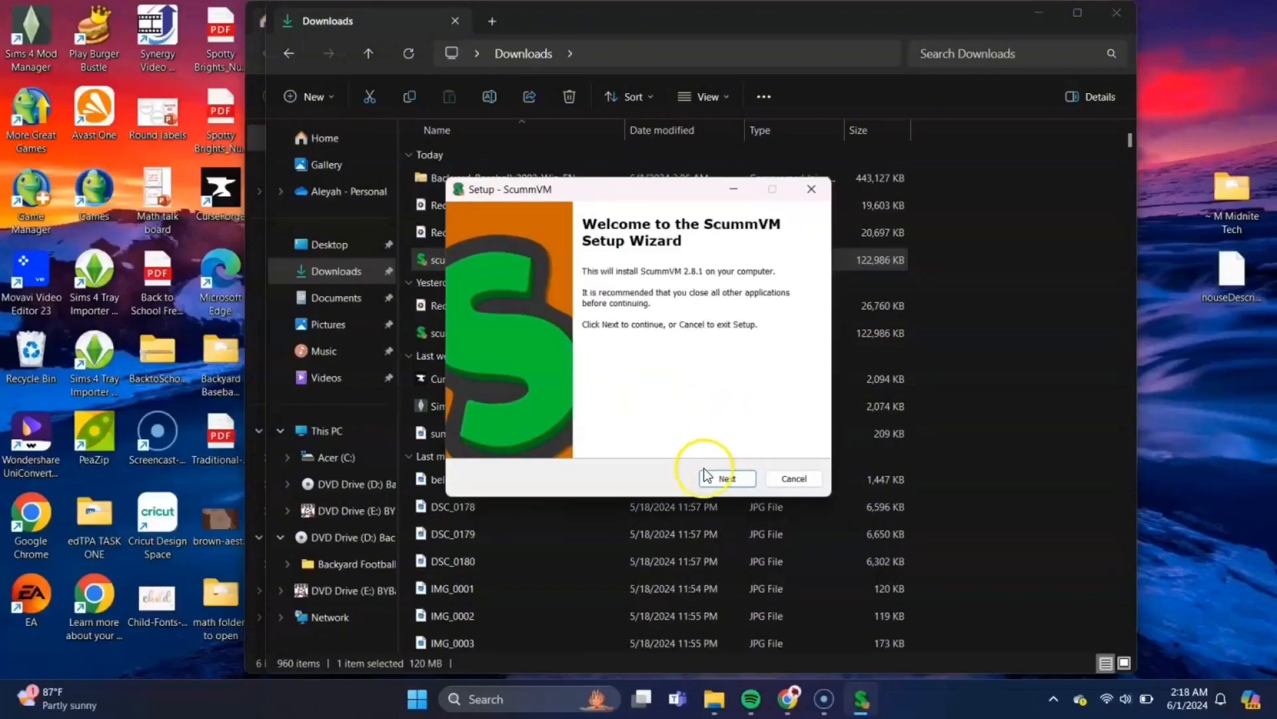
click(726, 478)
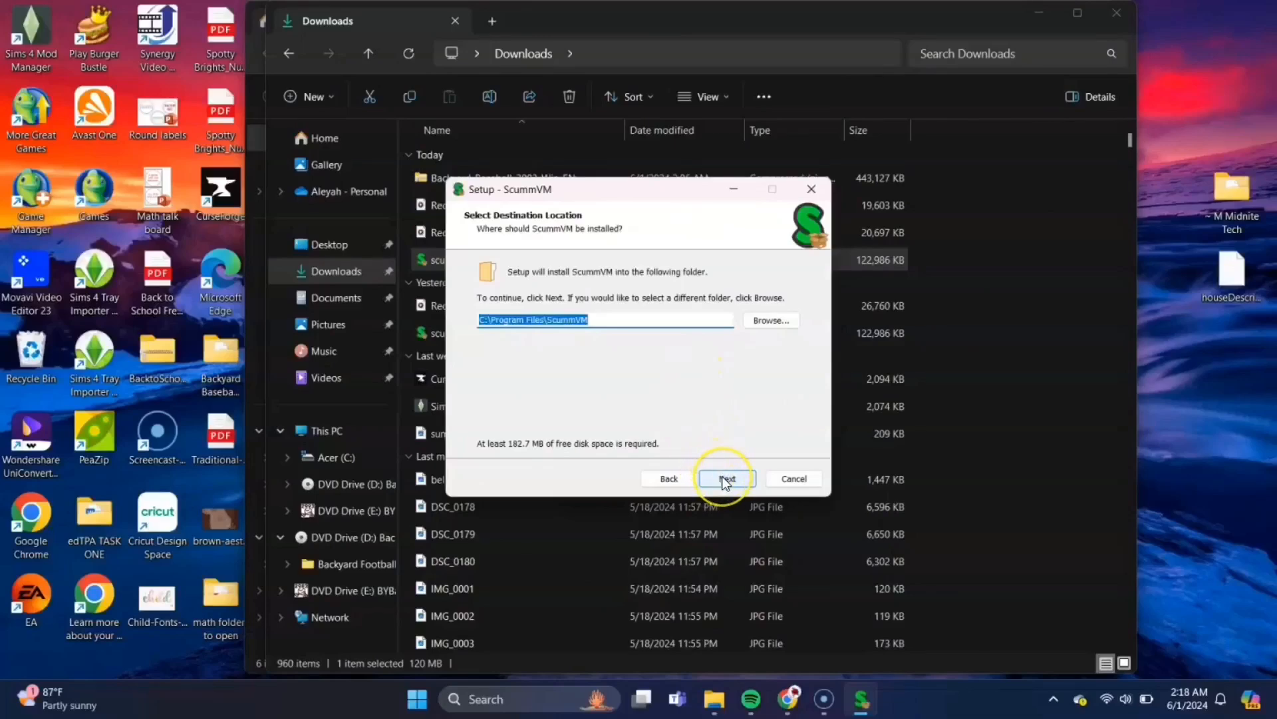
click(726, 478)
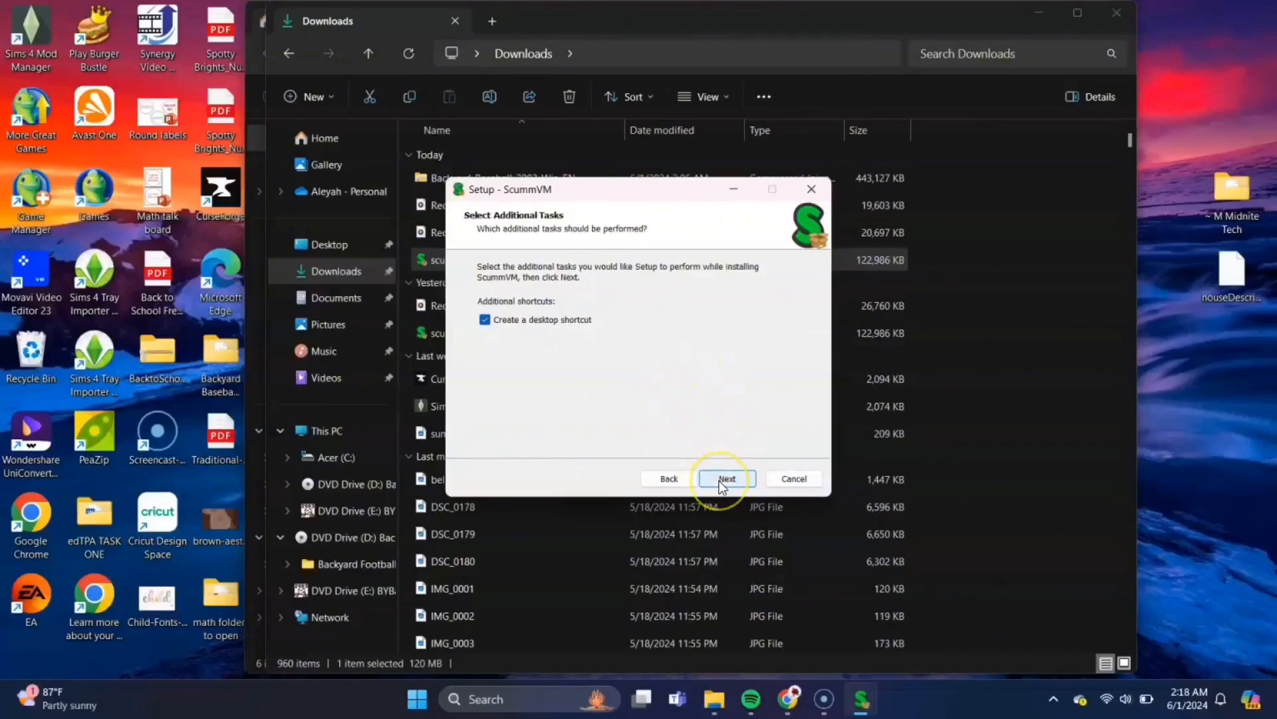
click(725, 478)
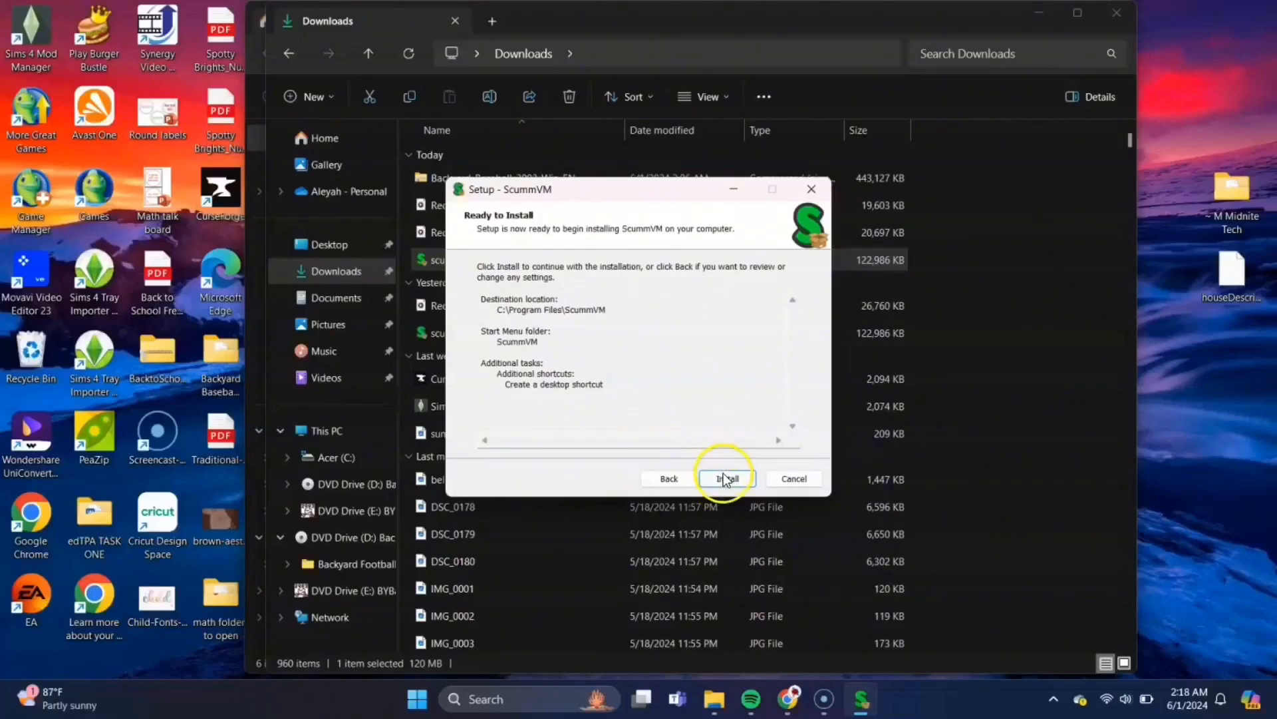
click(724, 477)
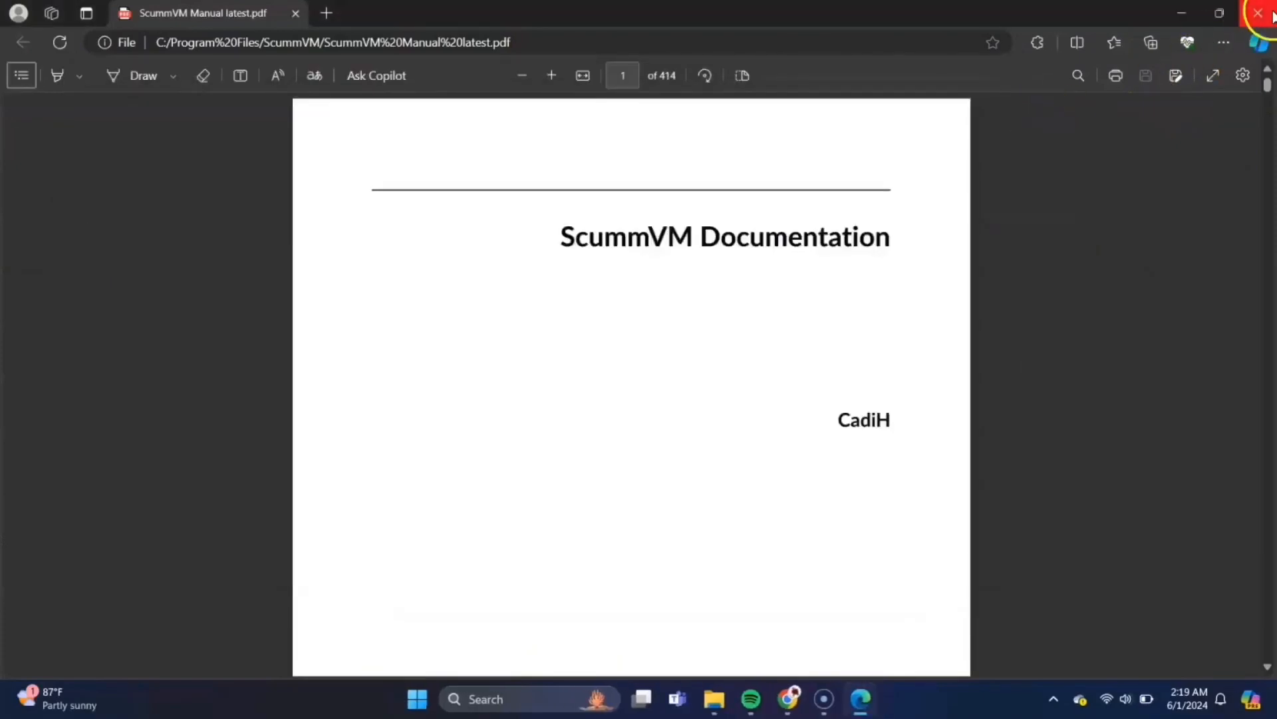
- Close the PDF manual and launch the freshly installed ScummVM 2.8.1
click(1268, 13)
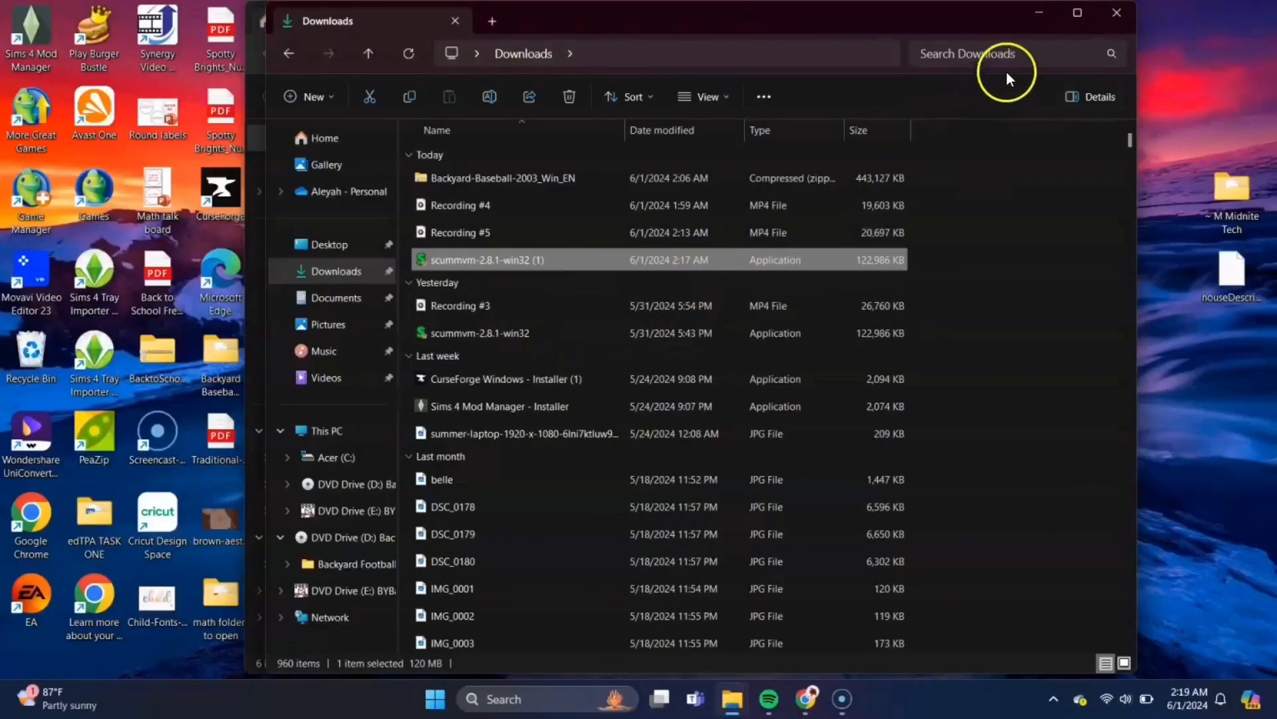
double_click(488, 259)
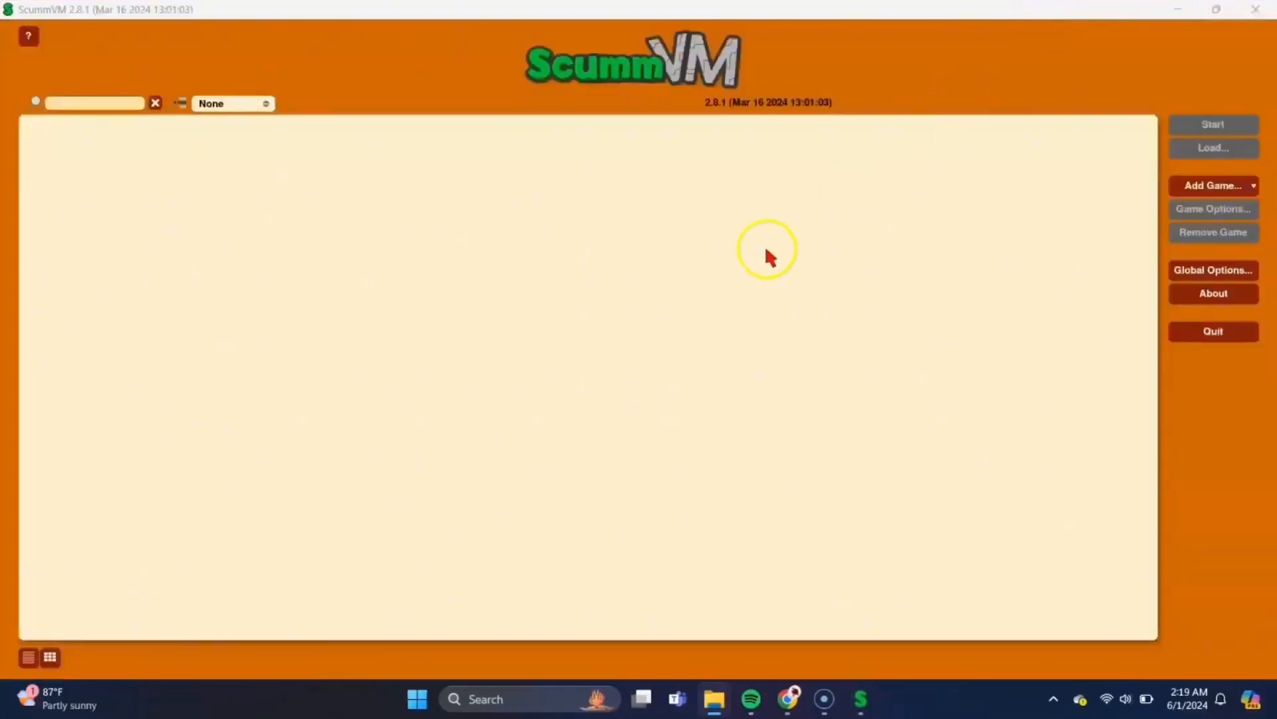
mouse_move(526, 186)
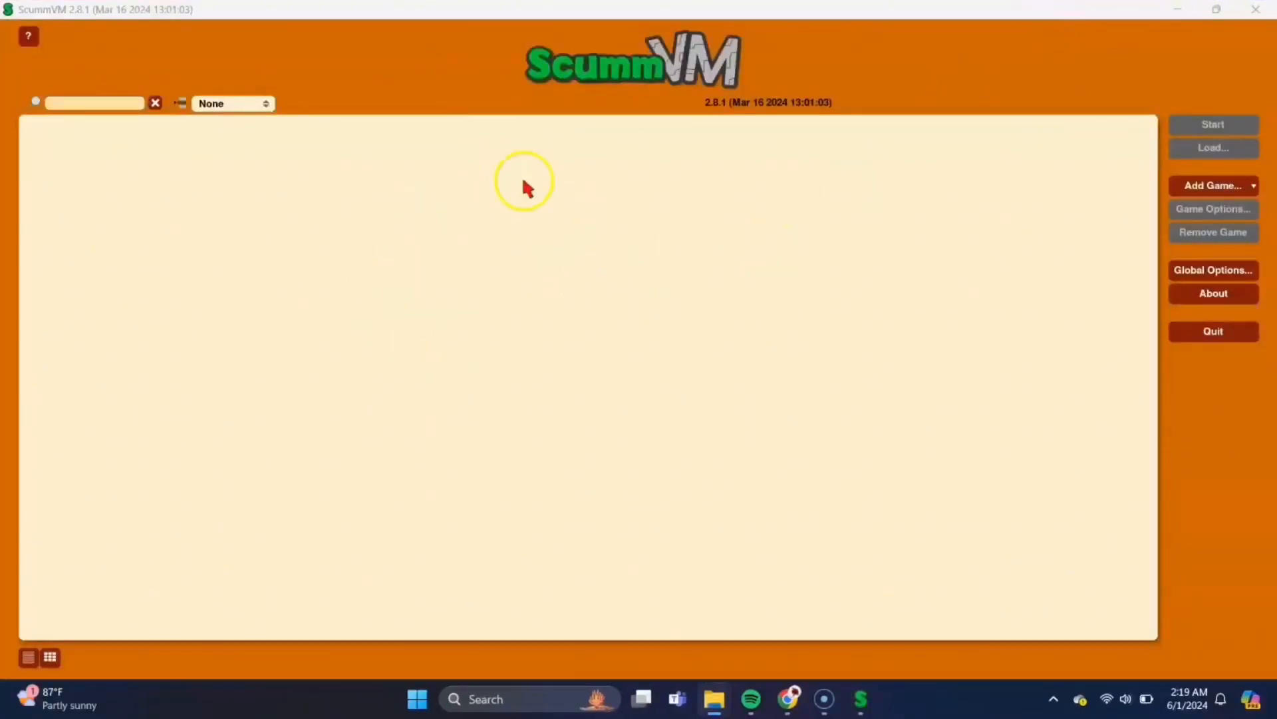
mouse_move(615, 297)
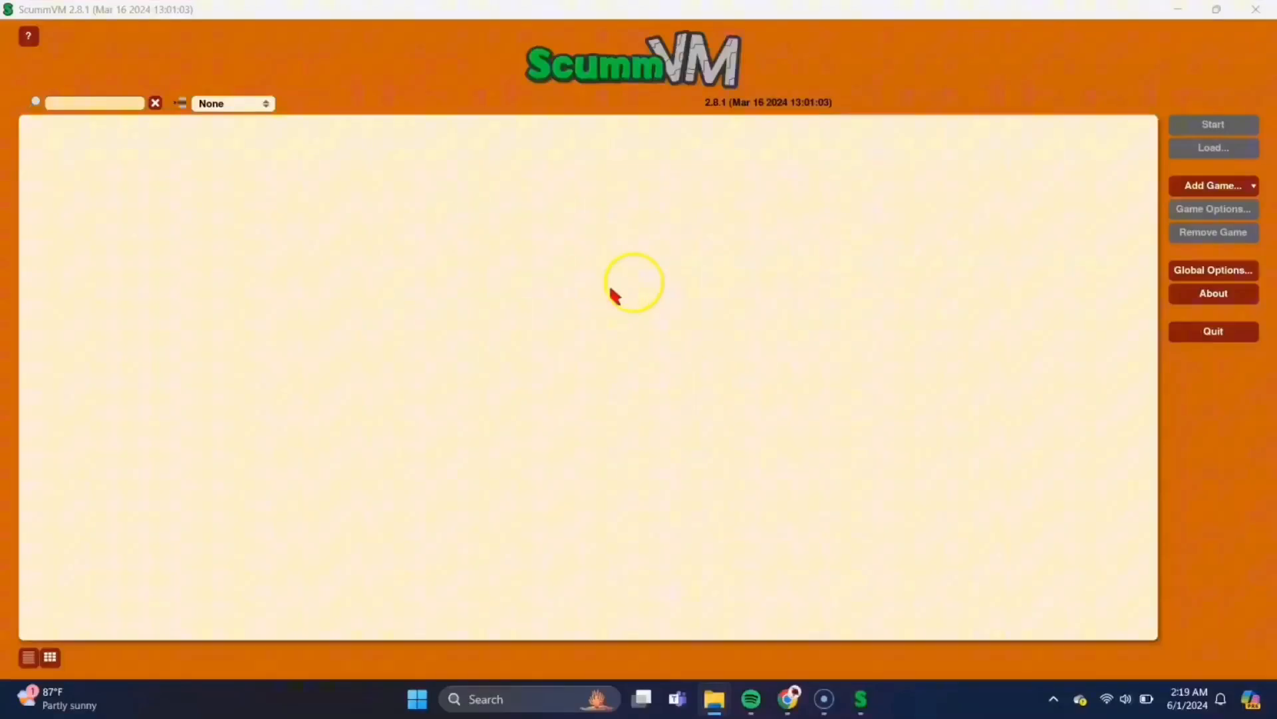
mouse_move(787, 269)
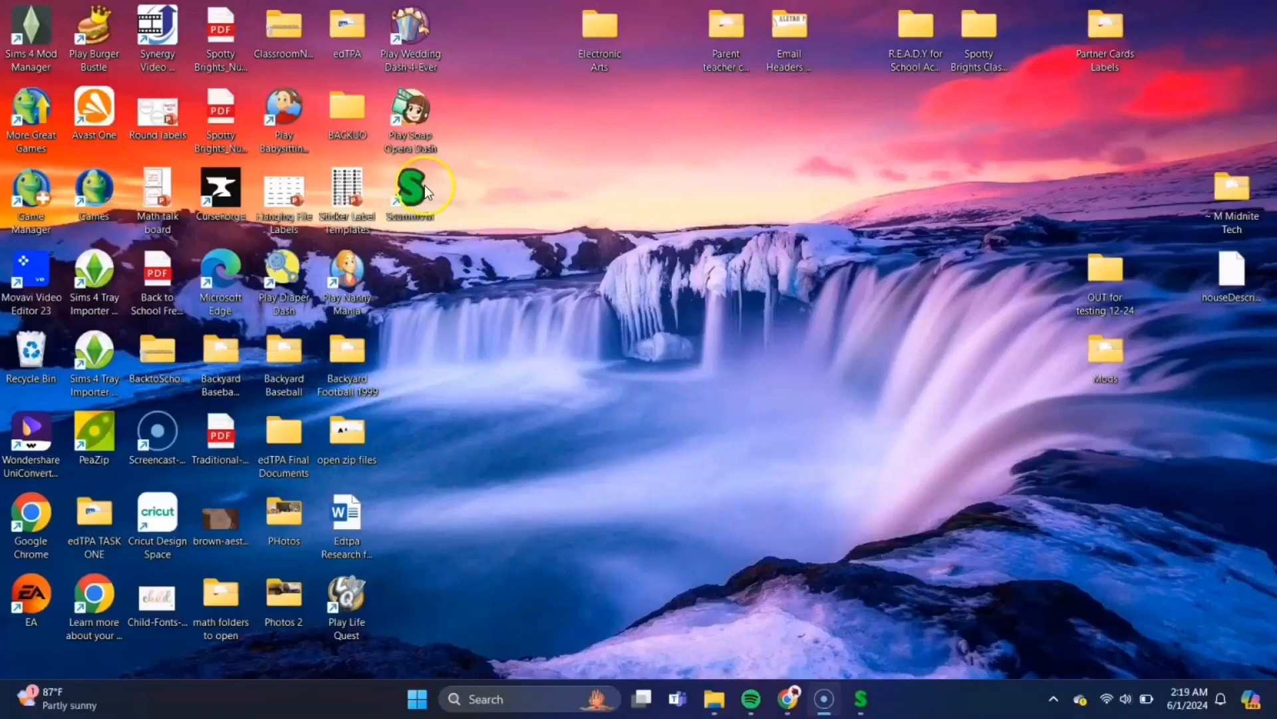
mouse_move(86, 683)
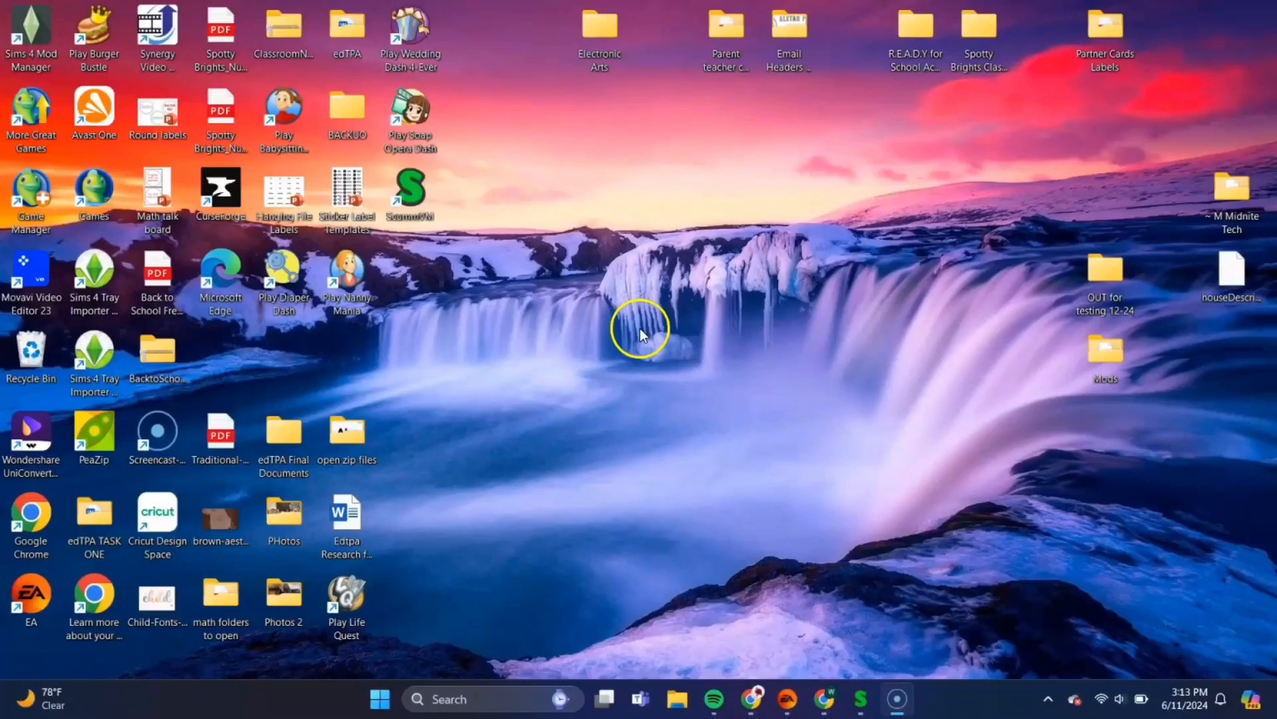
mouse_move(766, 616)
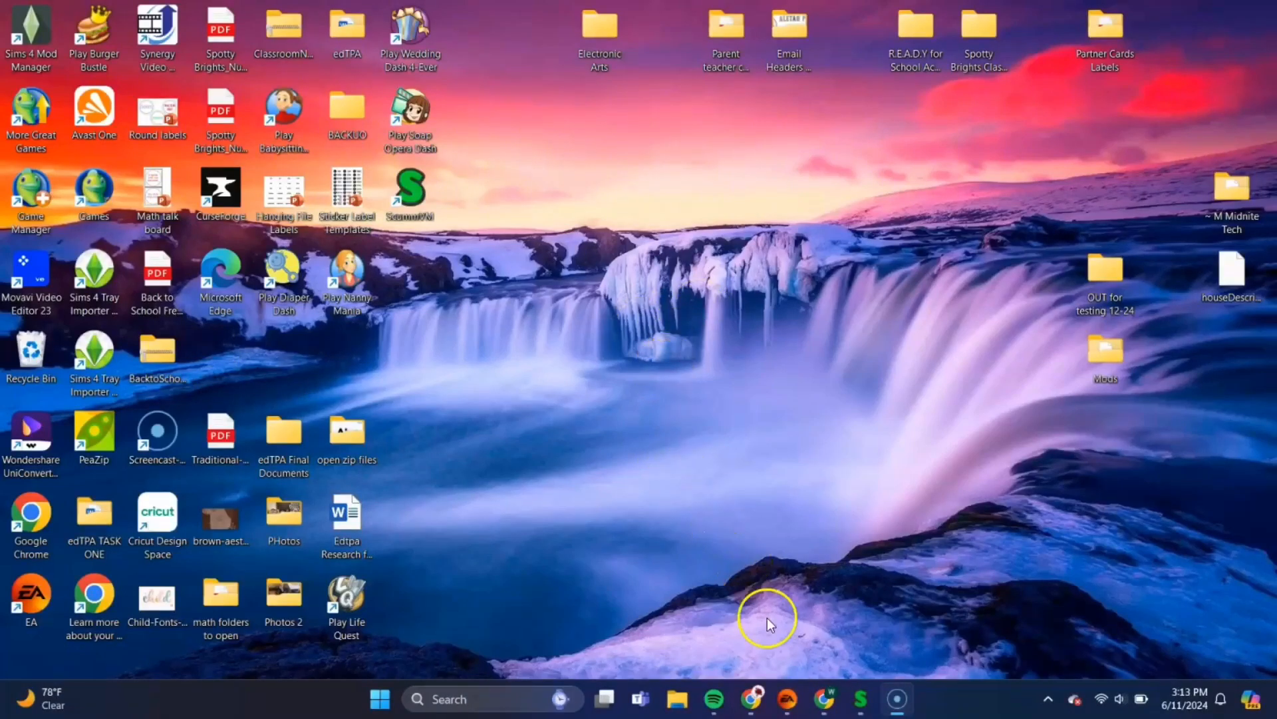
mouse_move(825, 699)
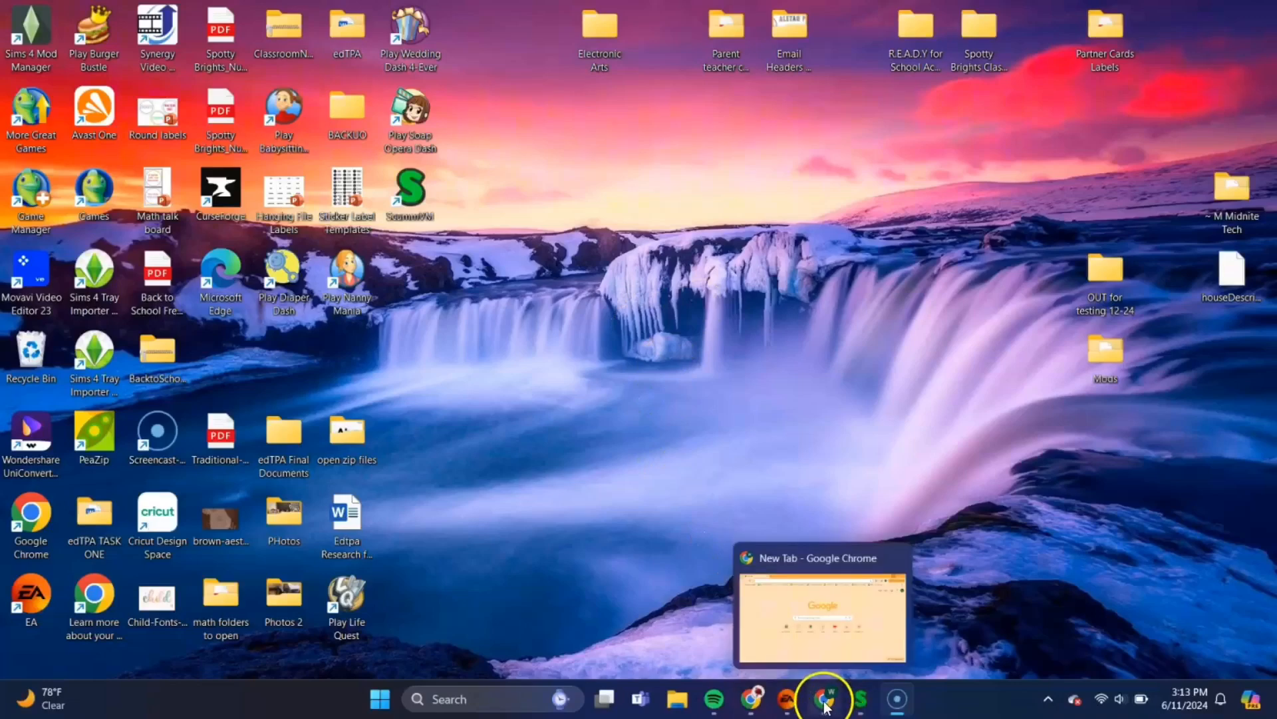
- Bring Chrome back and load cdromance.org
click(825, 699)
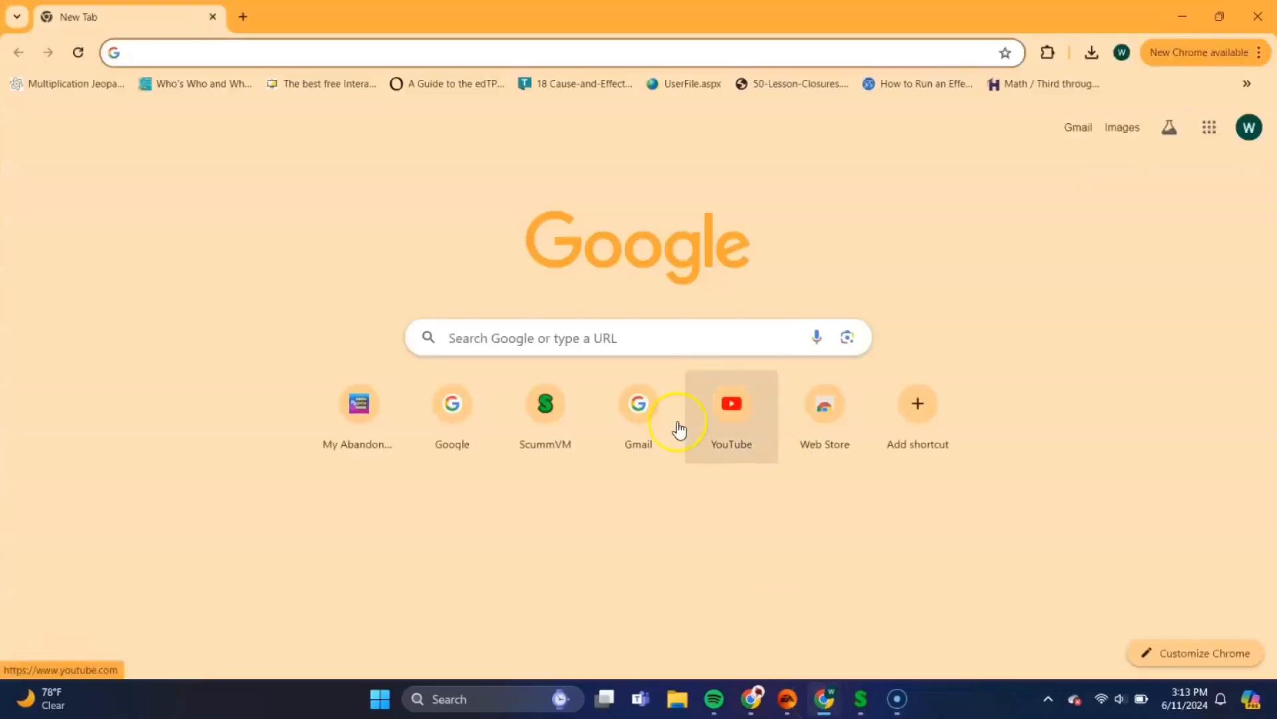
mouse_move(392, 237)
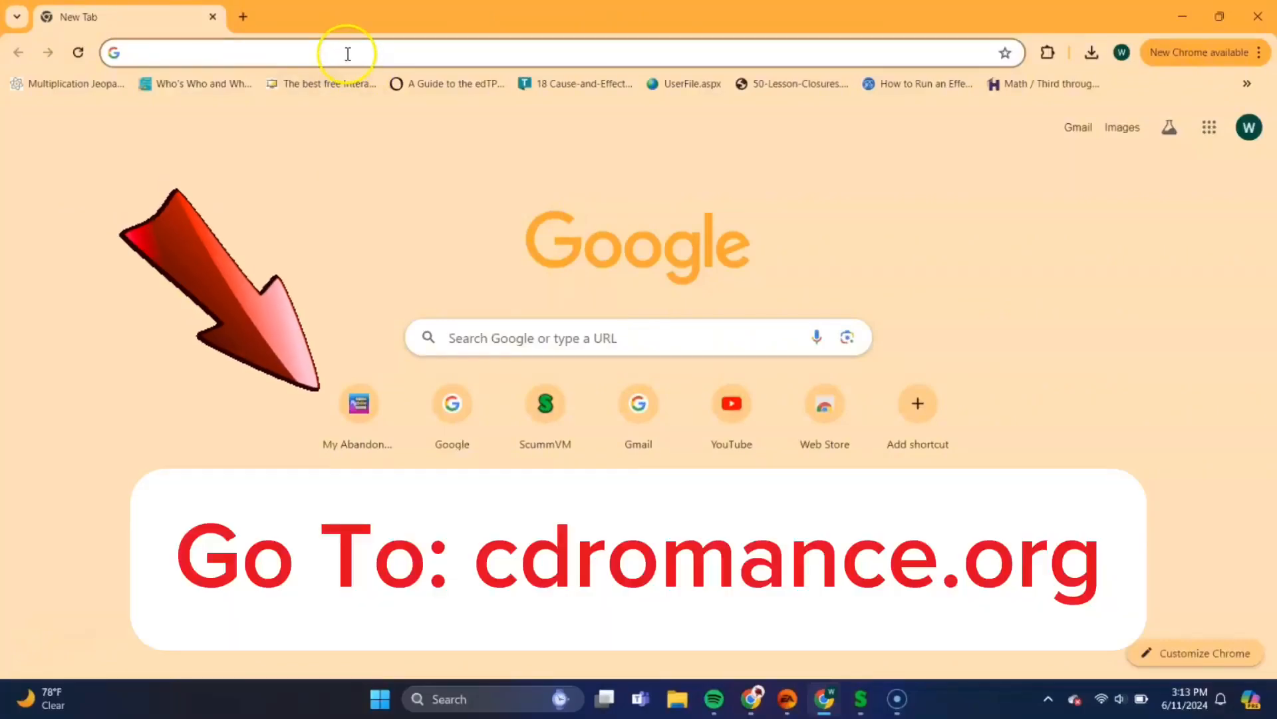
click(347, 52)
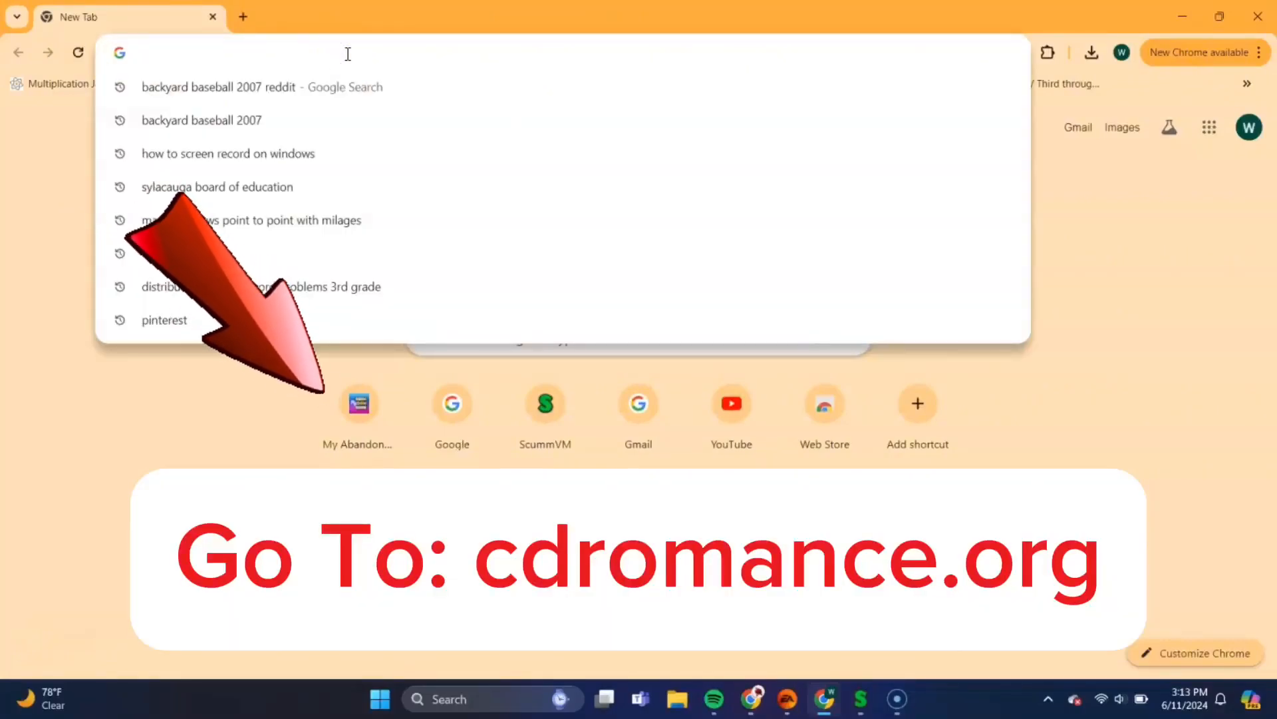
text(cdromance.org)
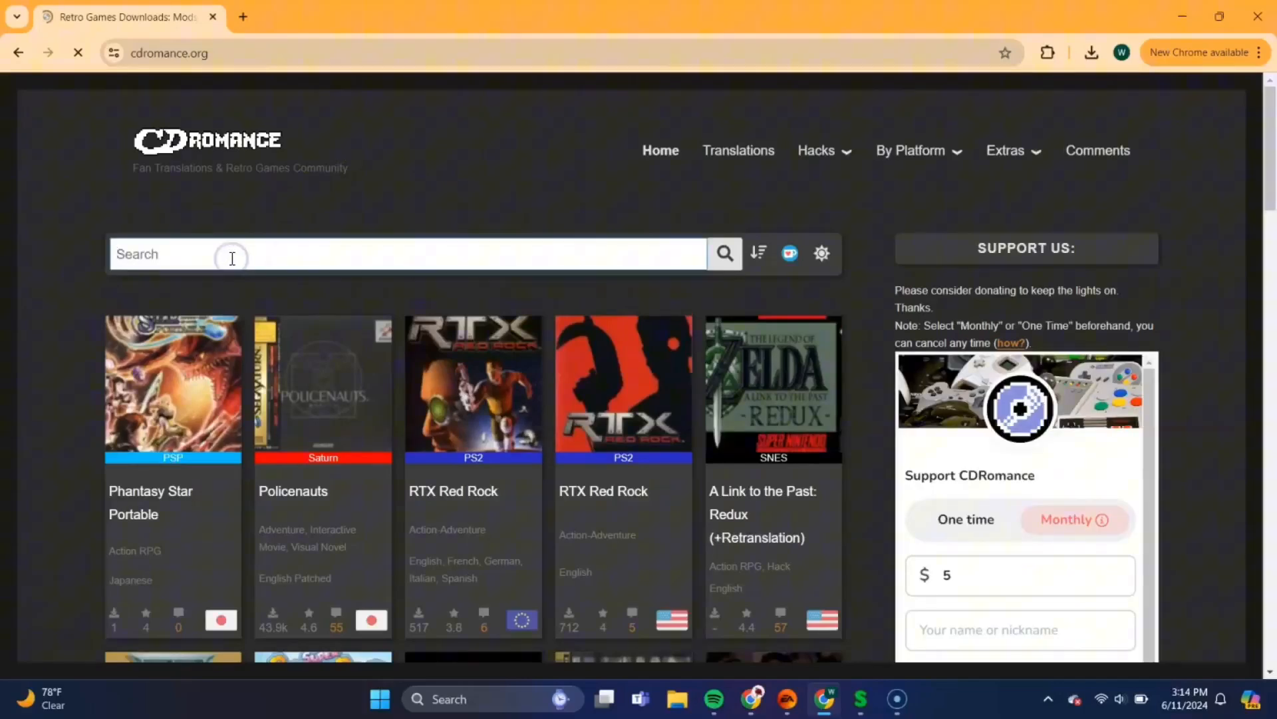
- Search the site for 'backyard baseball' and go to the Backyard Baseball 2001 page
text(bad)
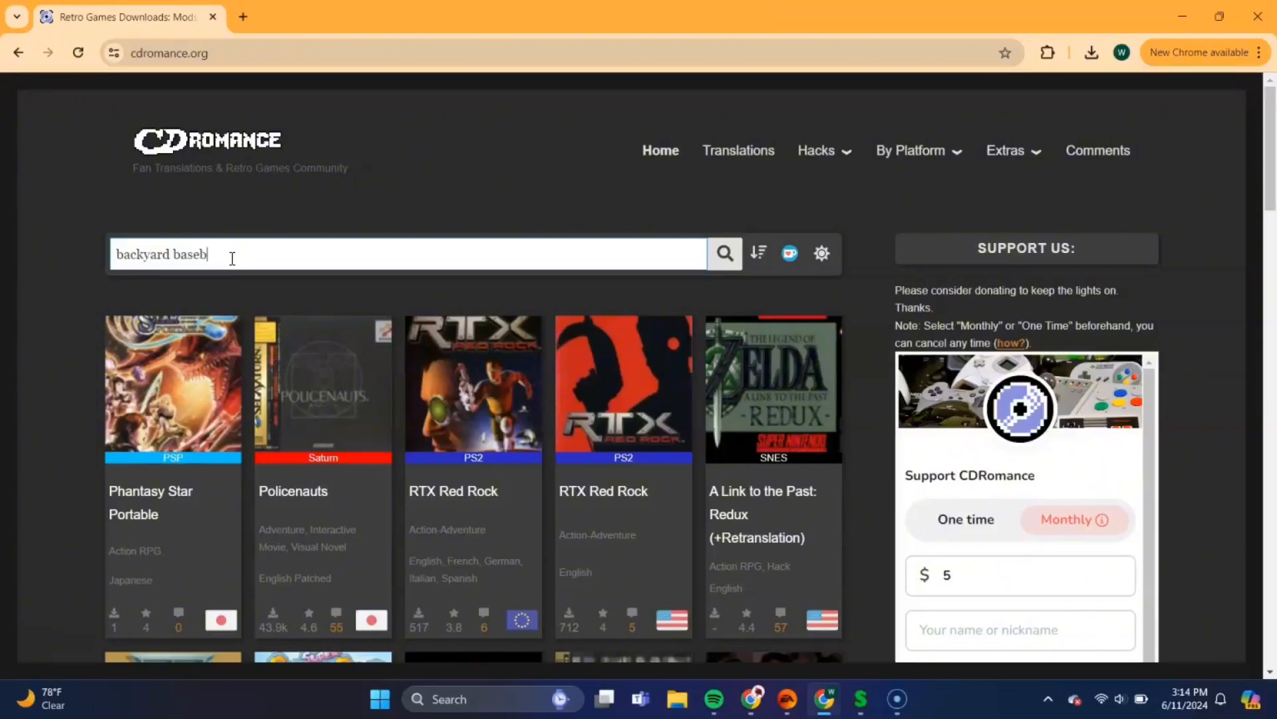
text(all)
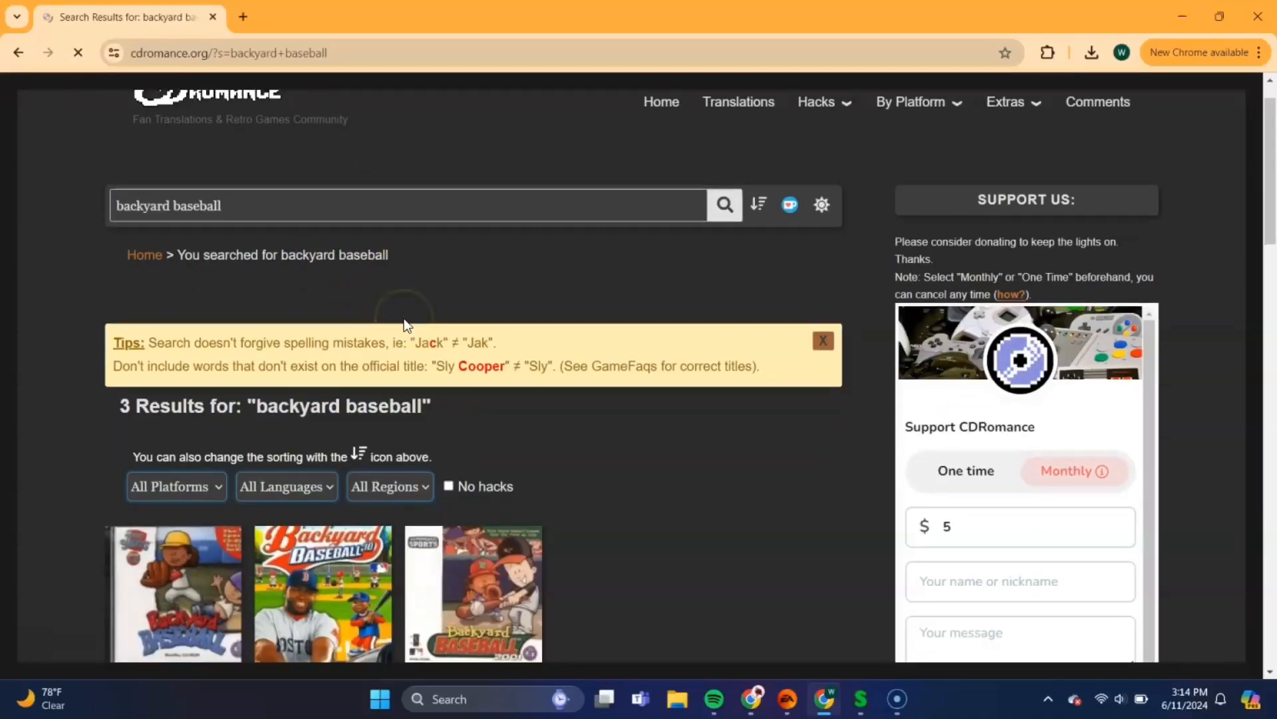
scroll(down, 3)
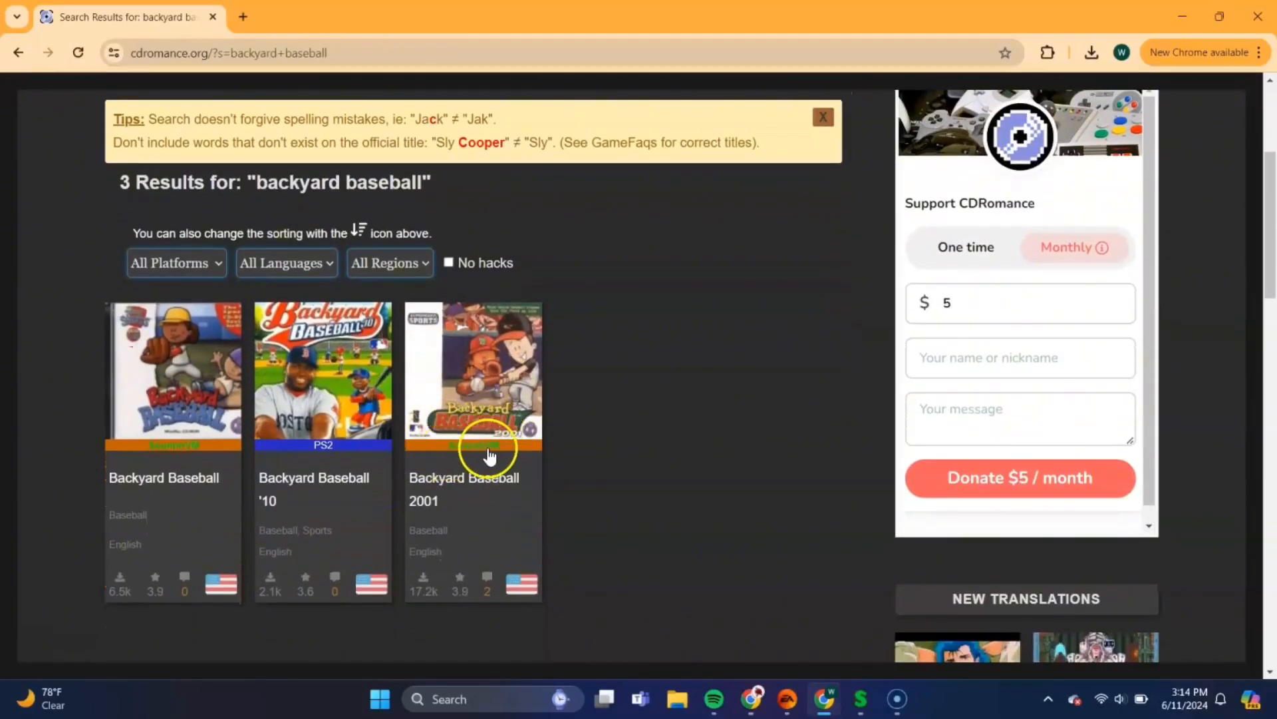
click(473, 371)
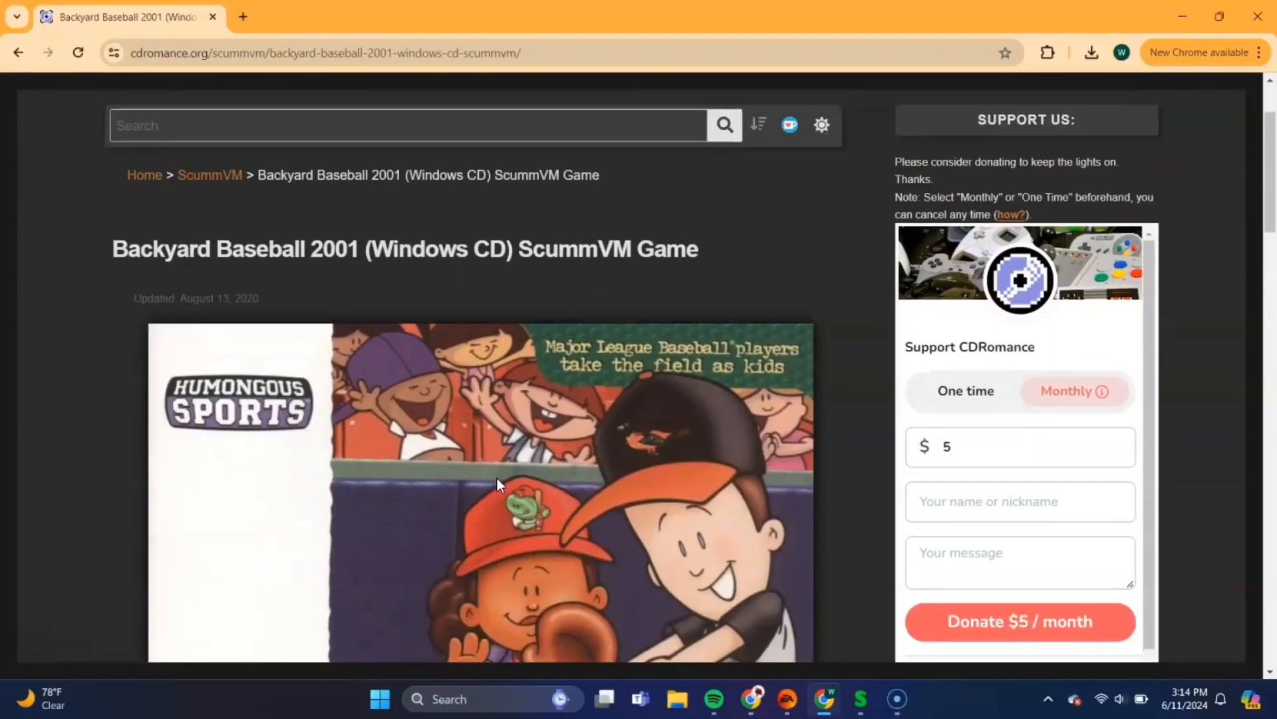
- Download the Backyard Baseball 2001 CD Windows zip via the Find Link button
scroll(down, 3)
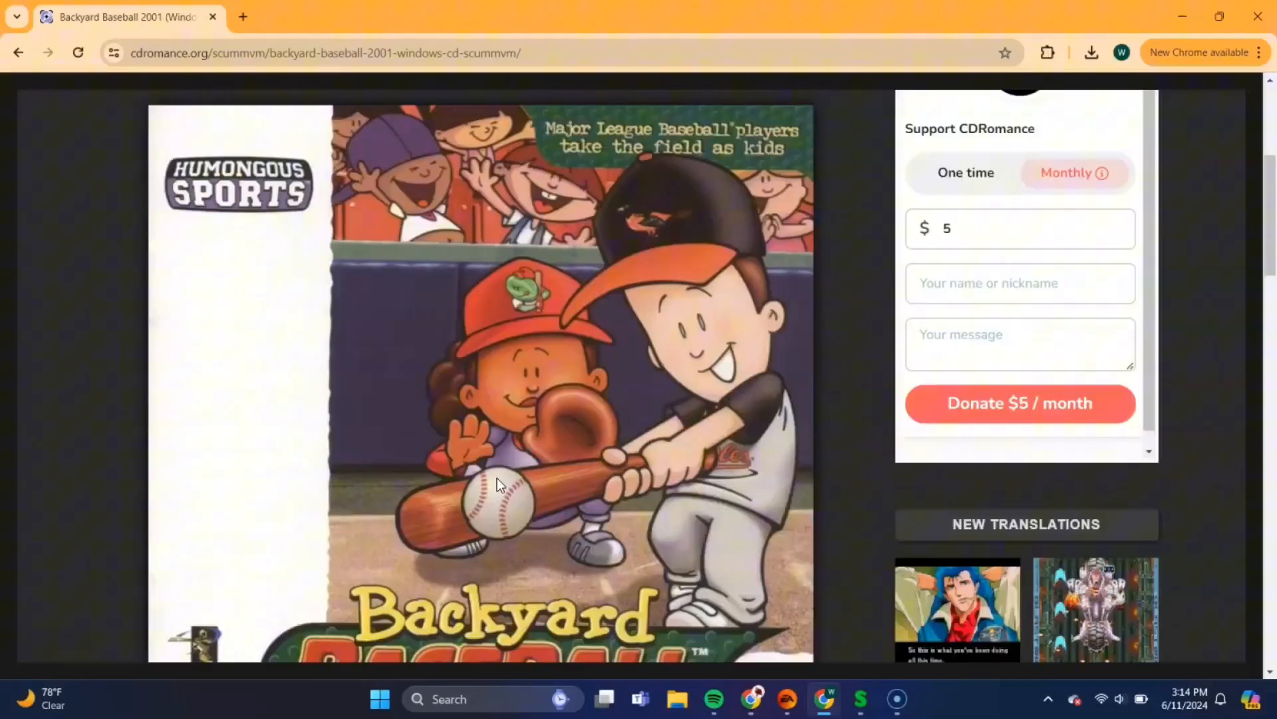
scroll(down, 3)
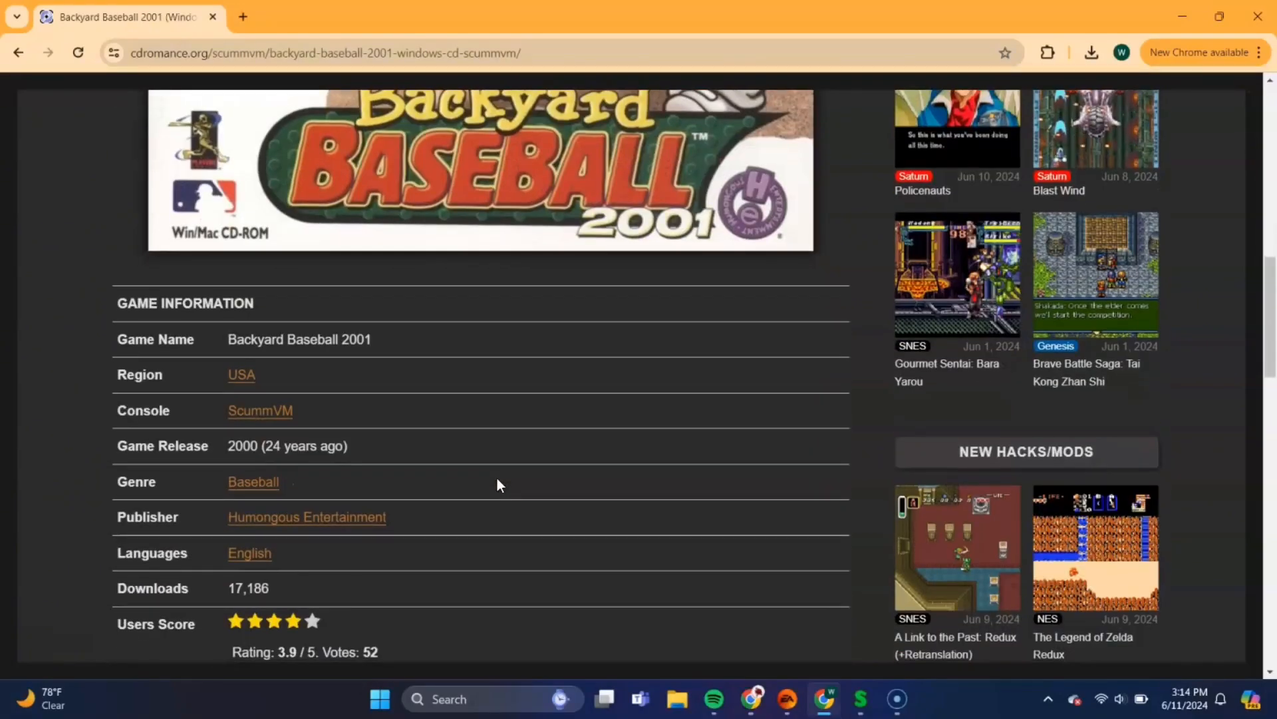
scroll(down, 3)
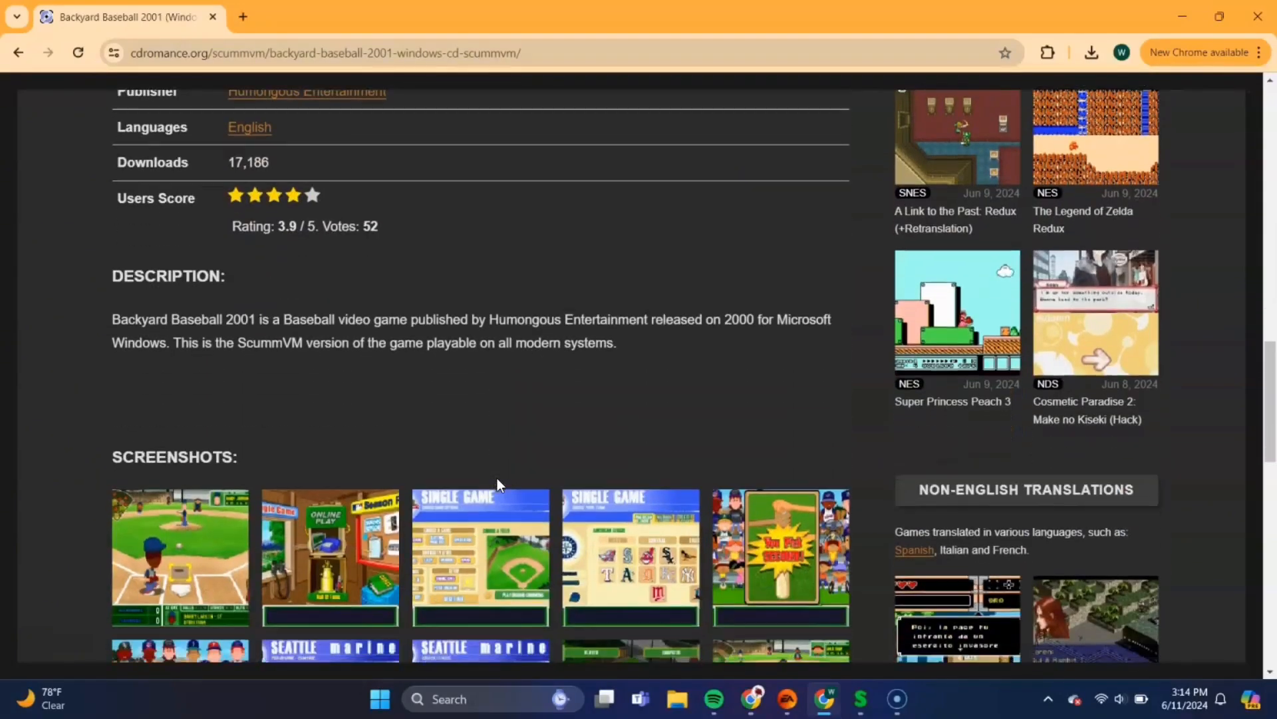
scroll(down, 3)
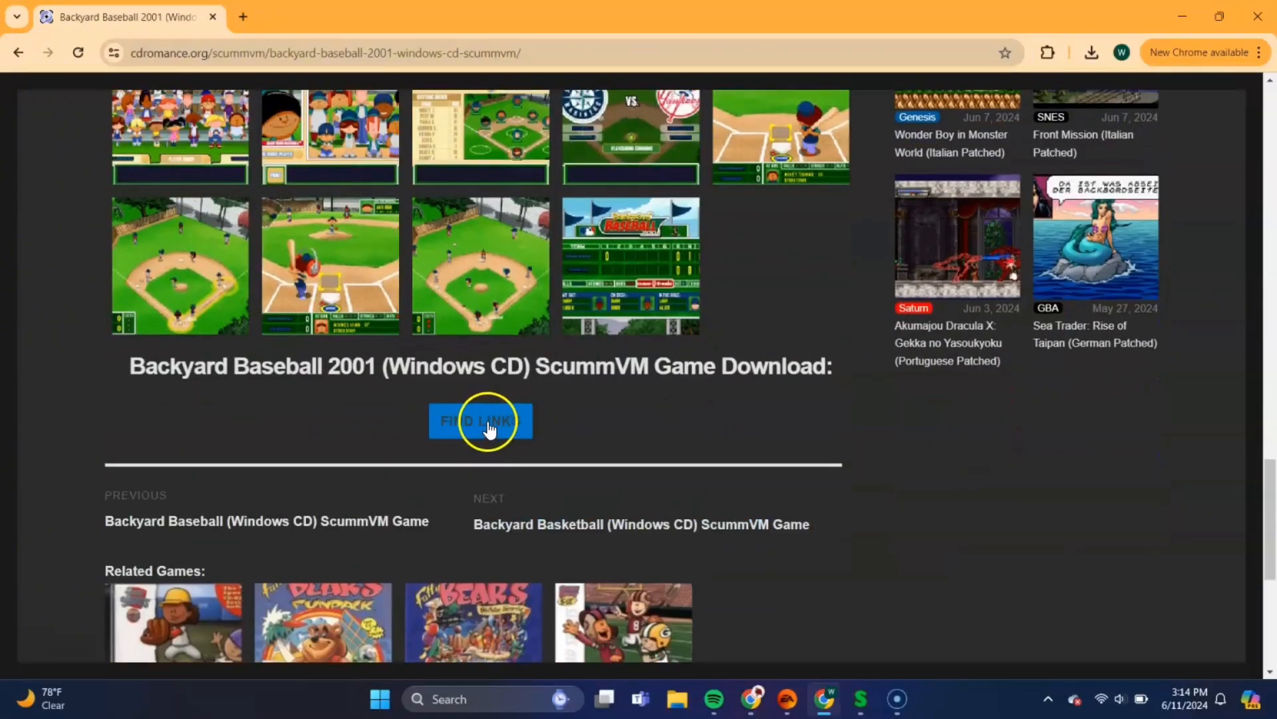
click(480, 422)
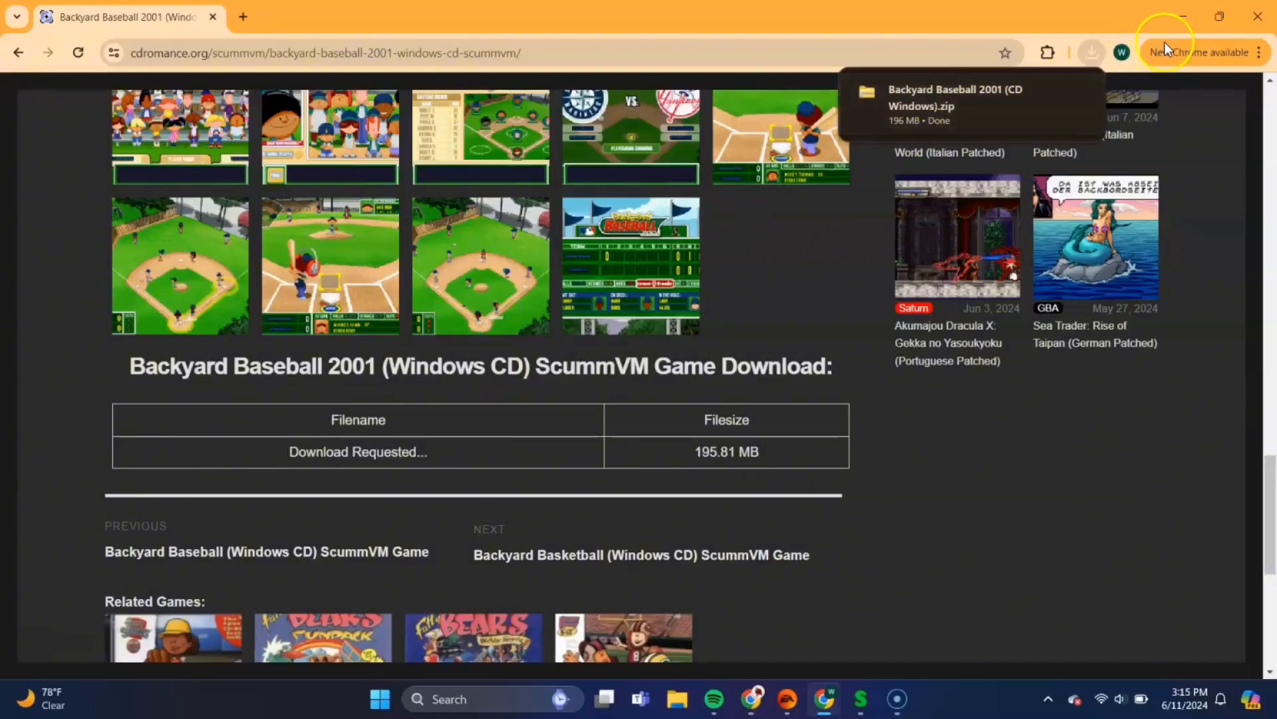
mouse_move(1186, 16)
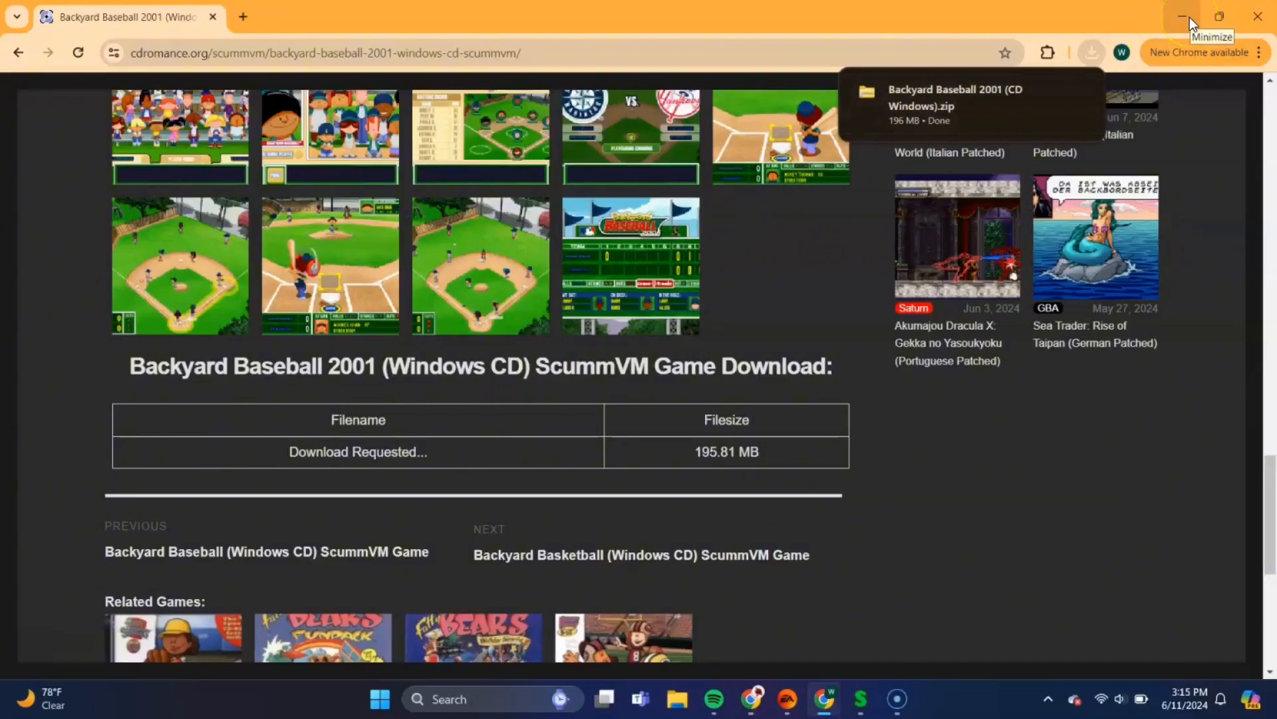
- Minimize Chrome and start a new File Explorer window on its Home view
click(1184, 16)
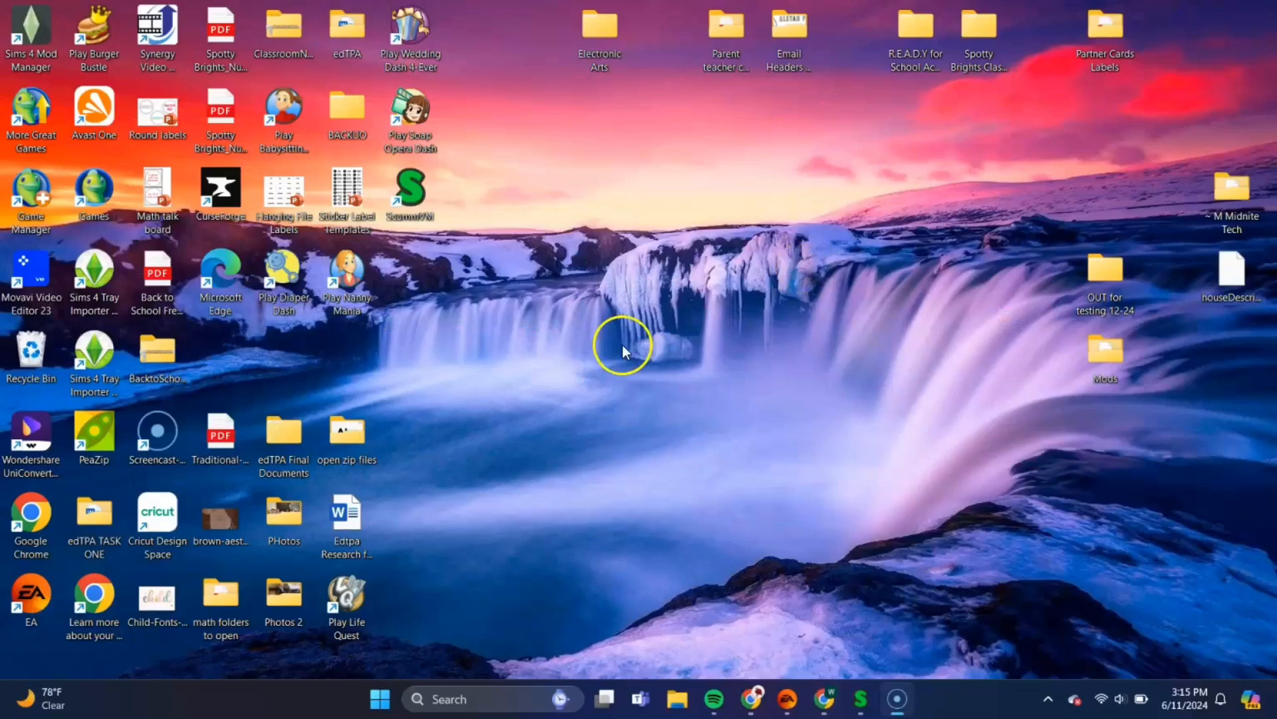
mouse_move(677, 699)
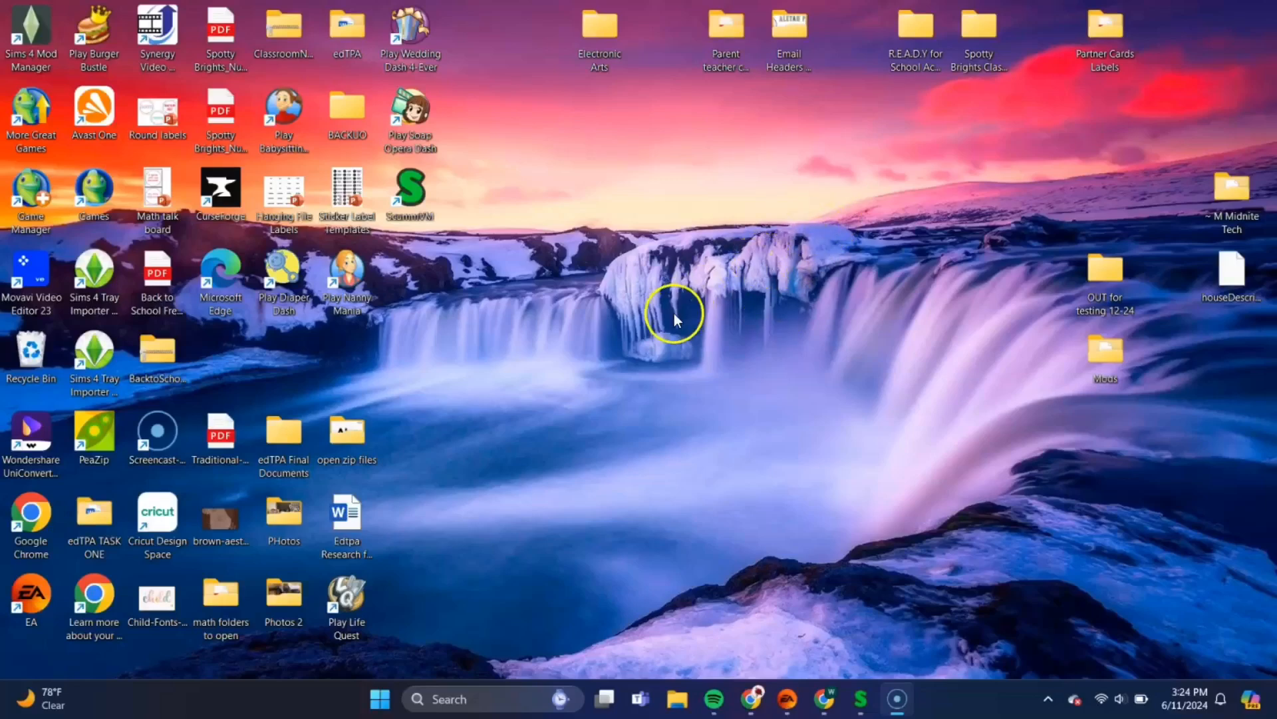
mouse_move(675, 699)
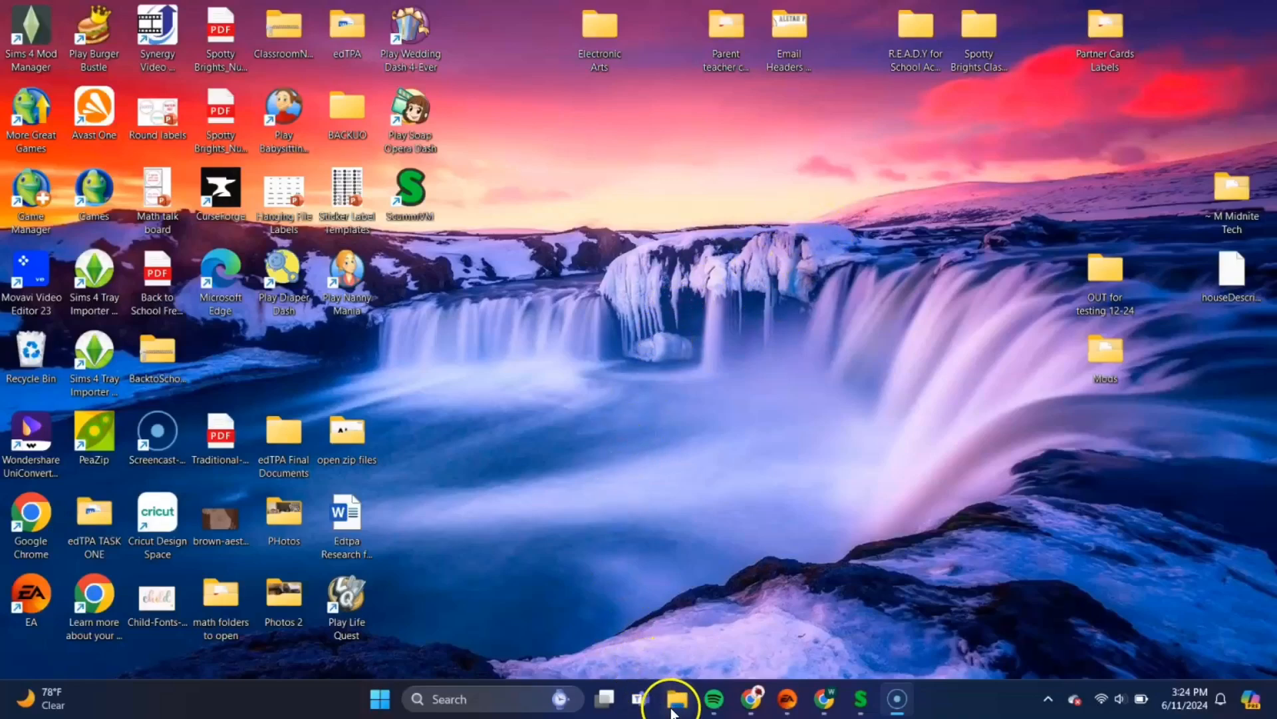
right_click(676, 698)
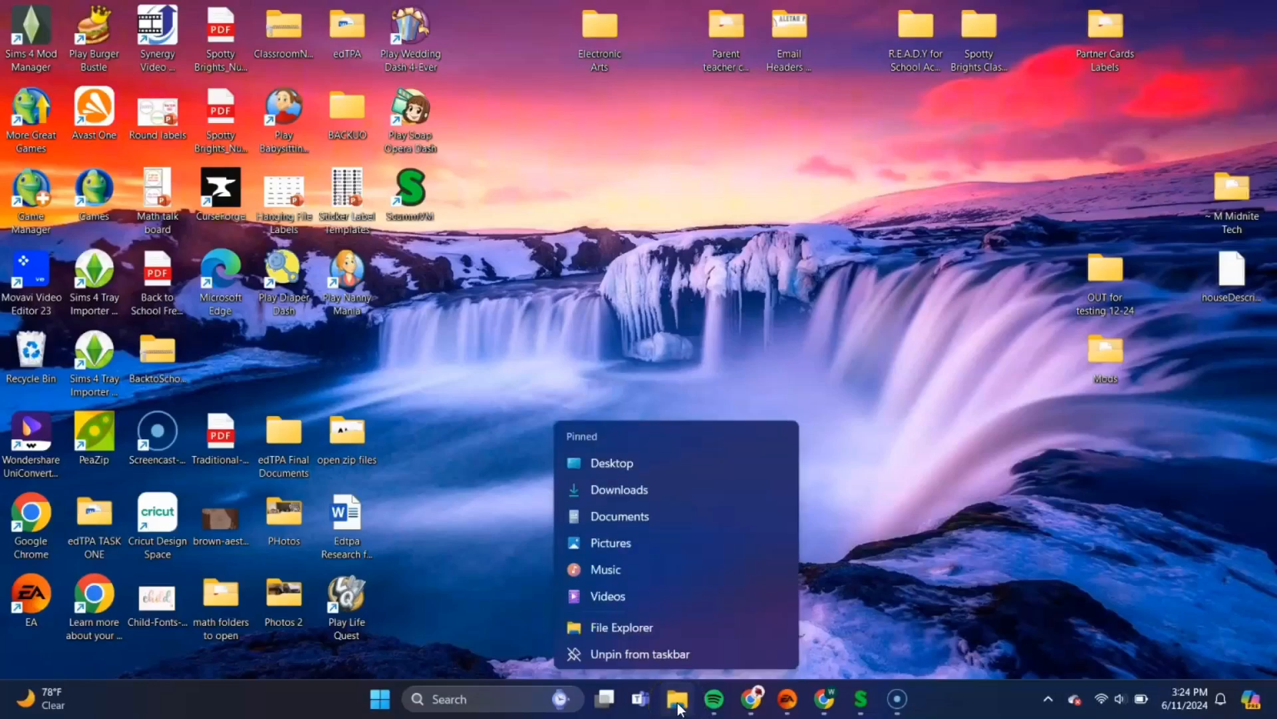
click(622, 626)
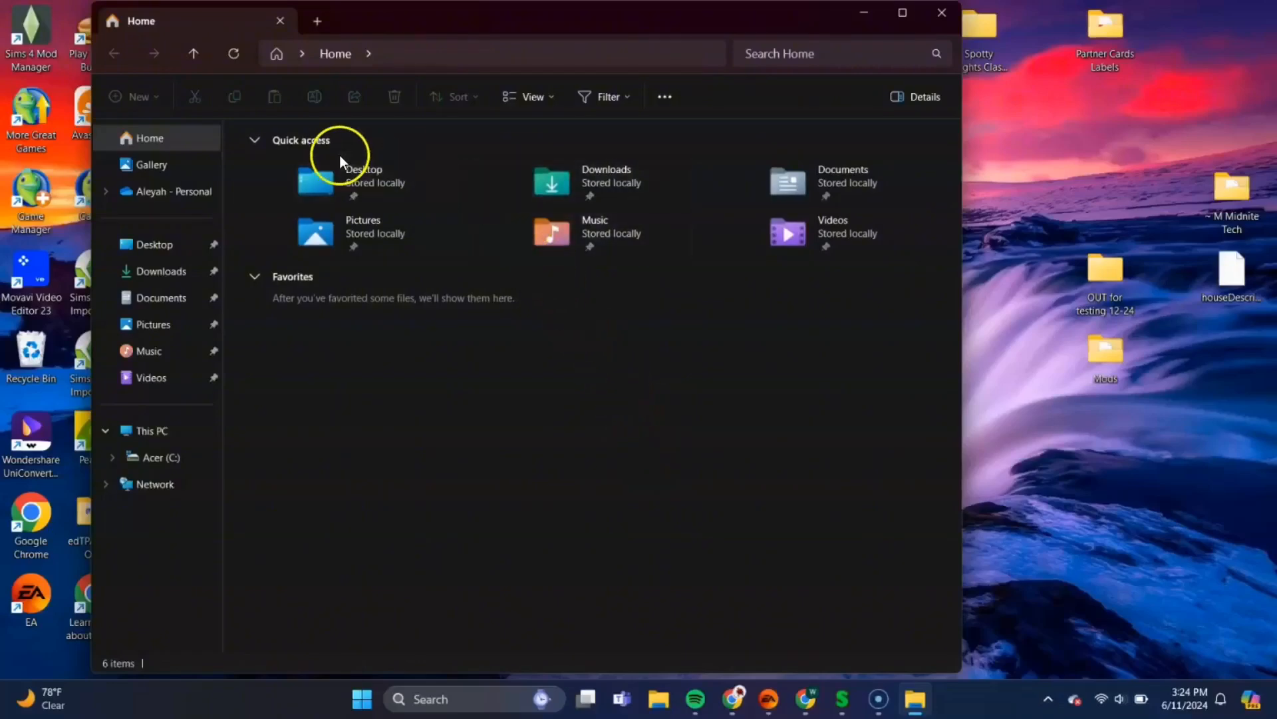
mouse_move(161, 270)
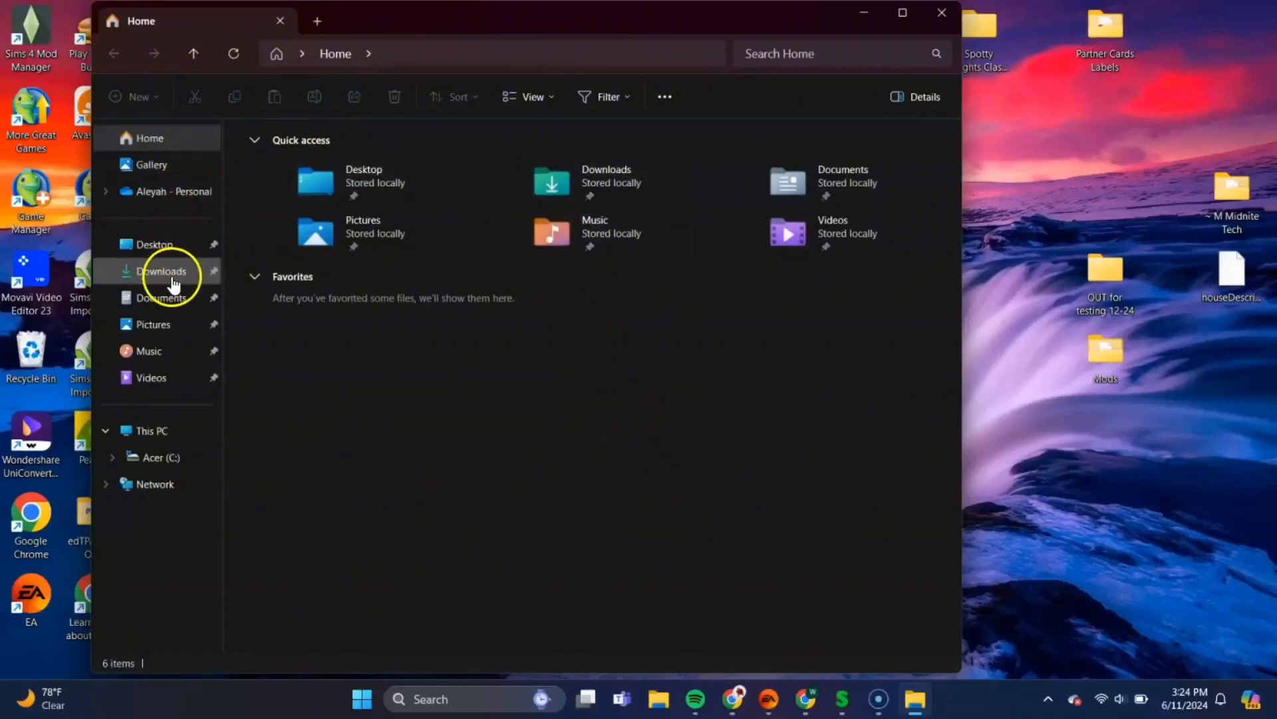
click(161, 270)
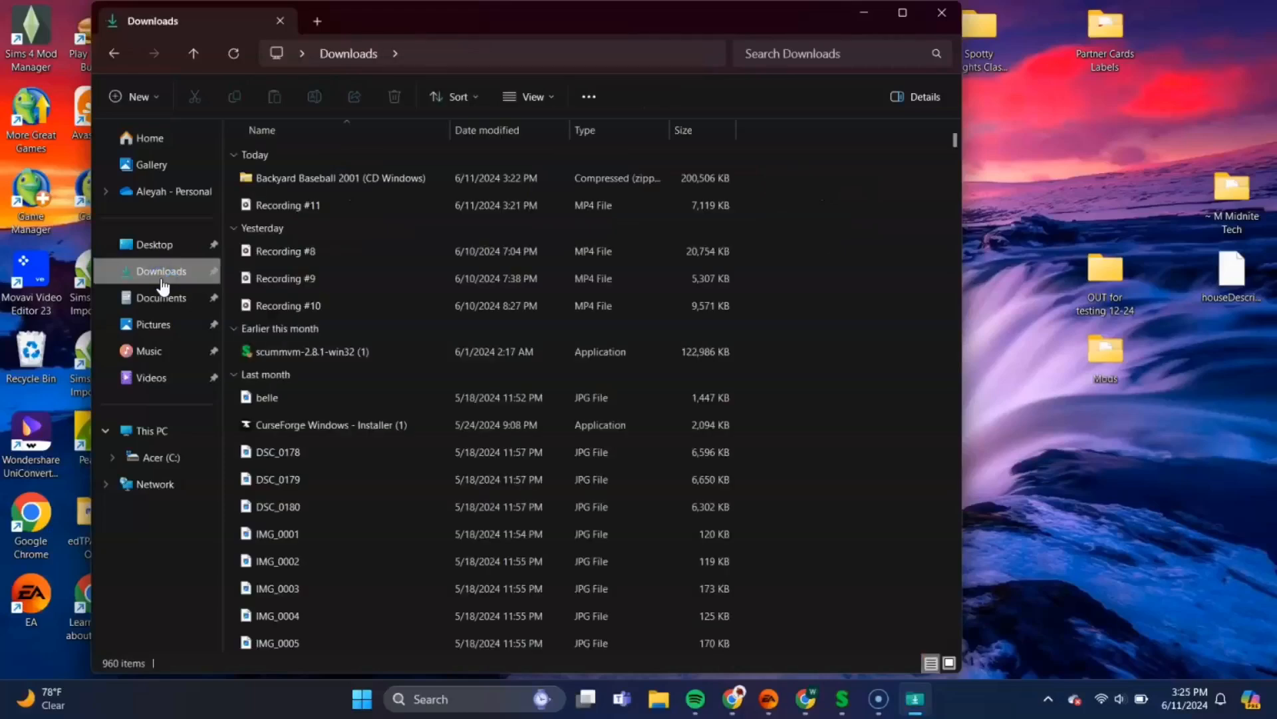
click(288, 205)
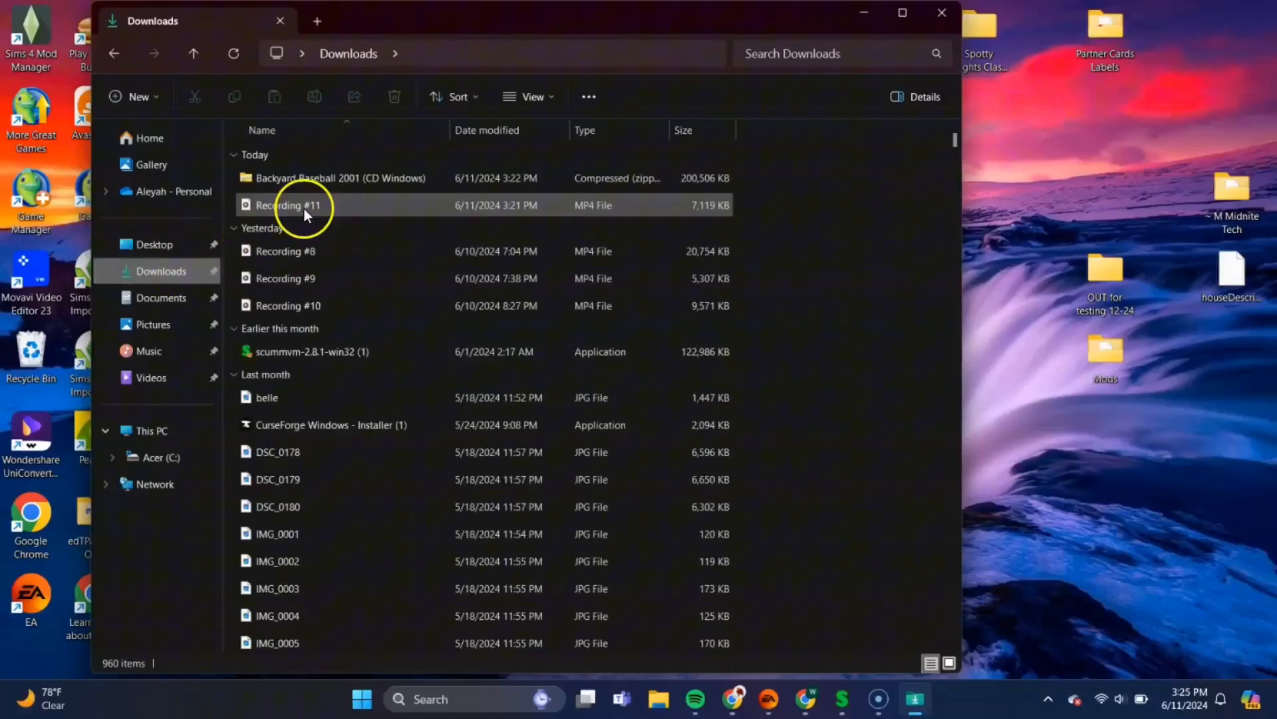
mouse_move(340, 177)
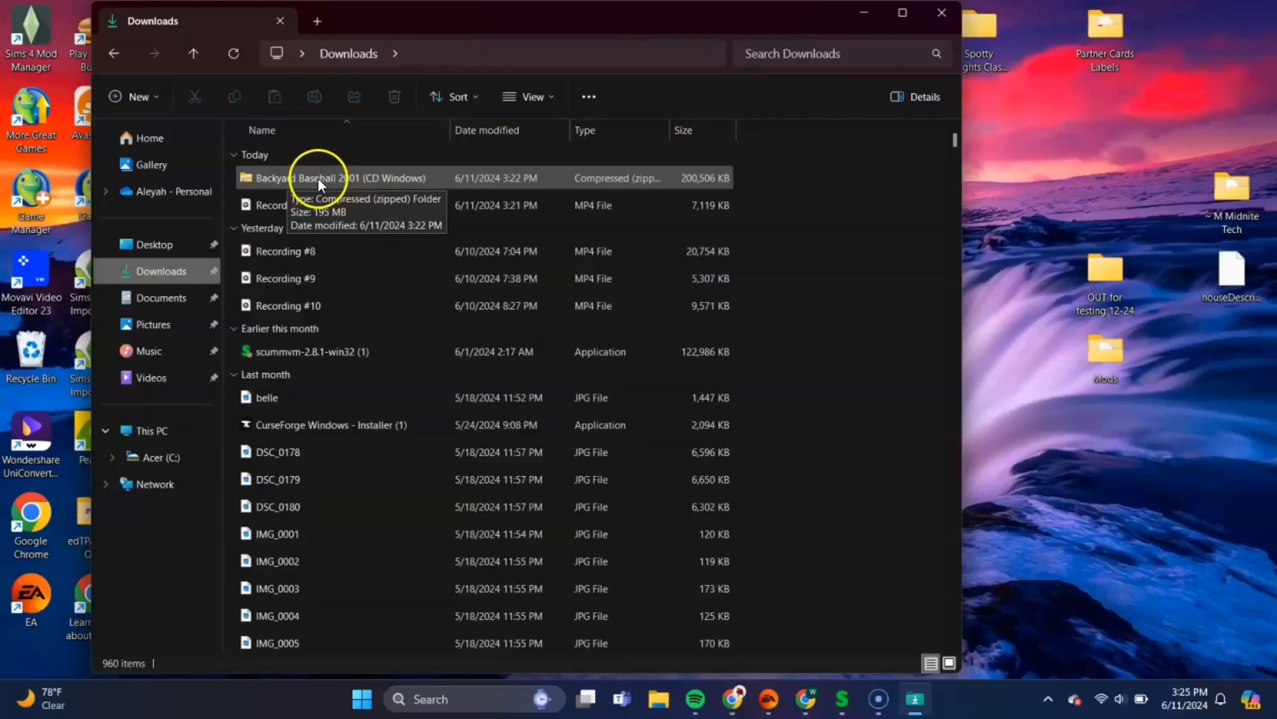
double_click(342, 177)
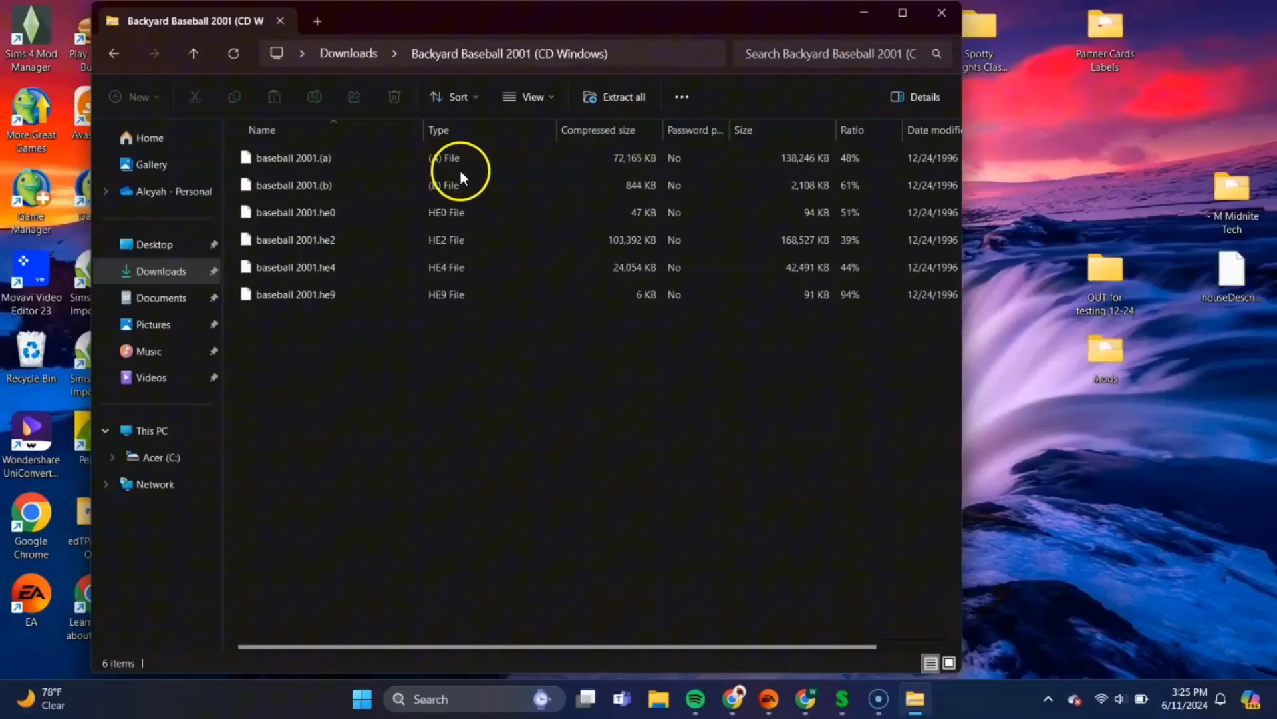
click(293, 159)
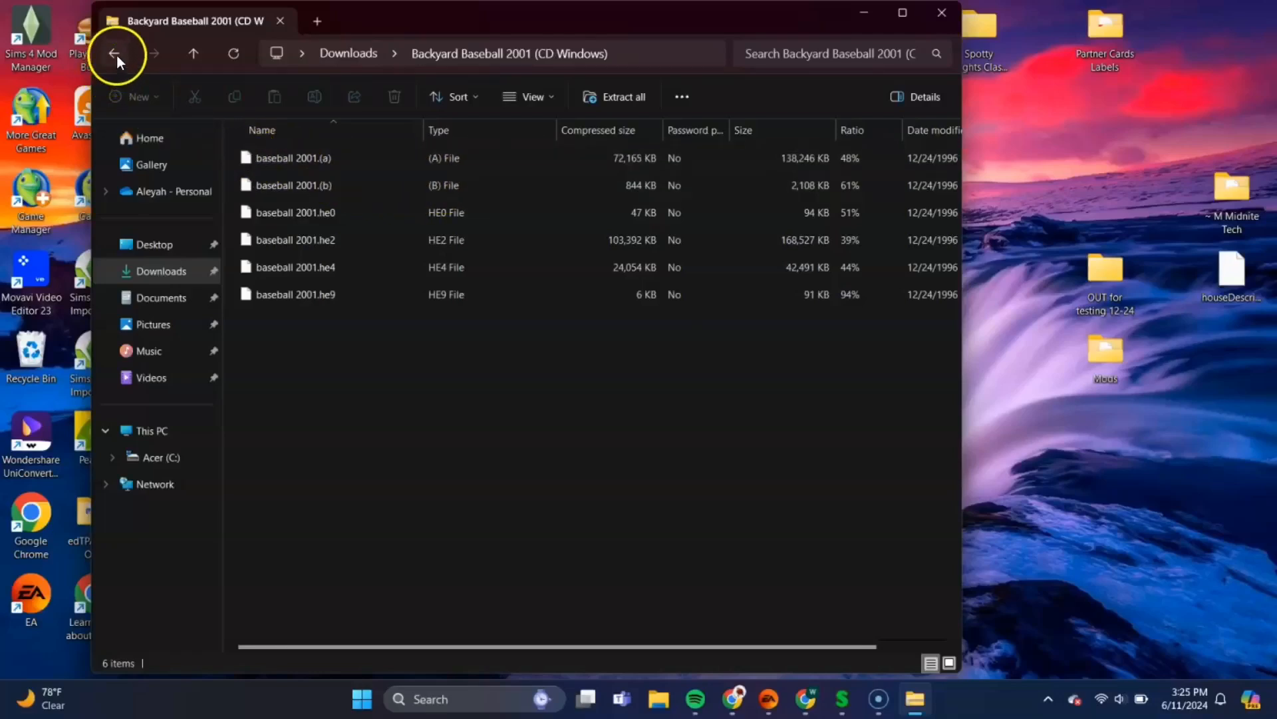
click(116, 54)
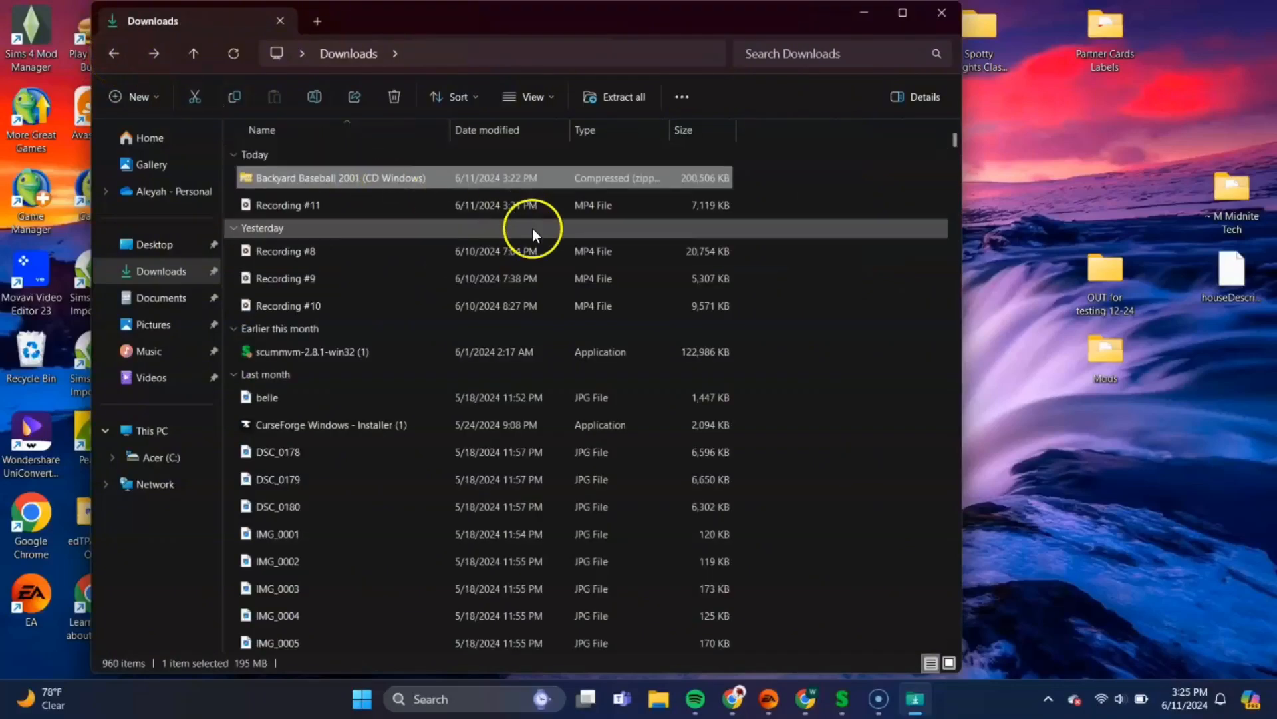
mouse_move(1057, 423)
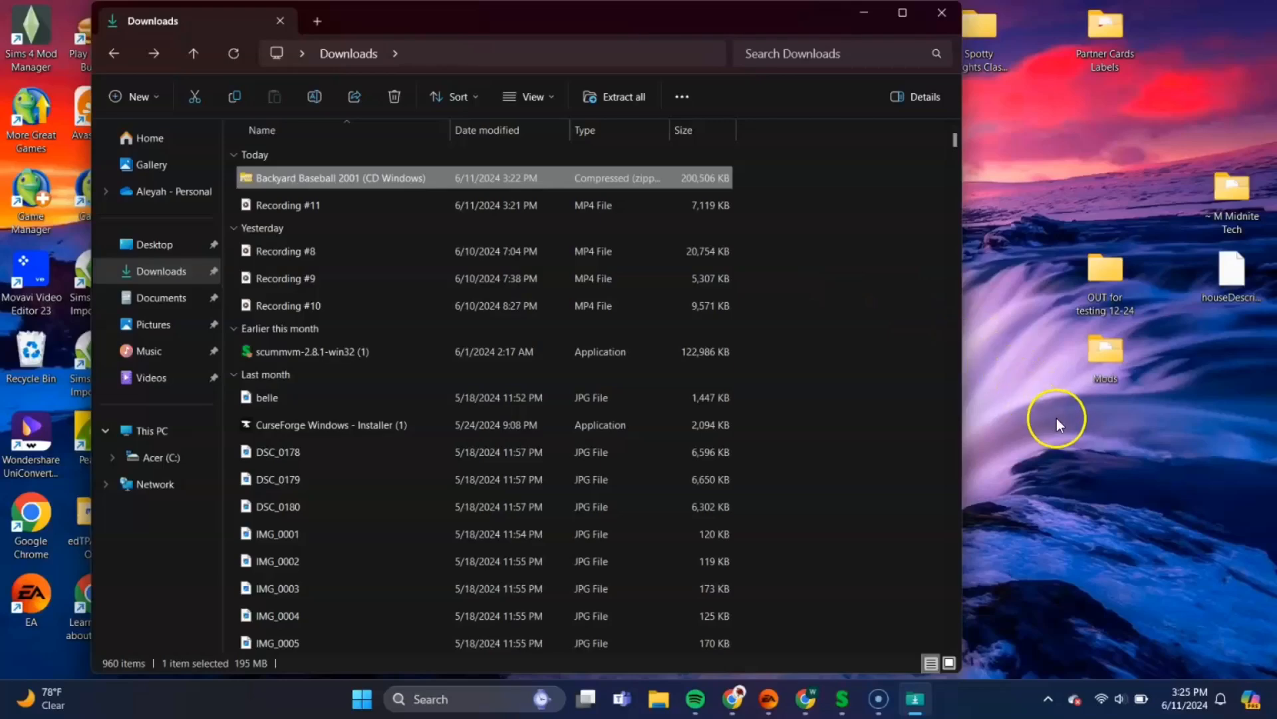
mouse_move(1098, 446)
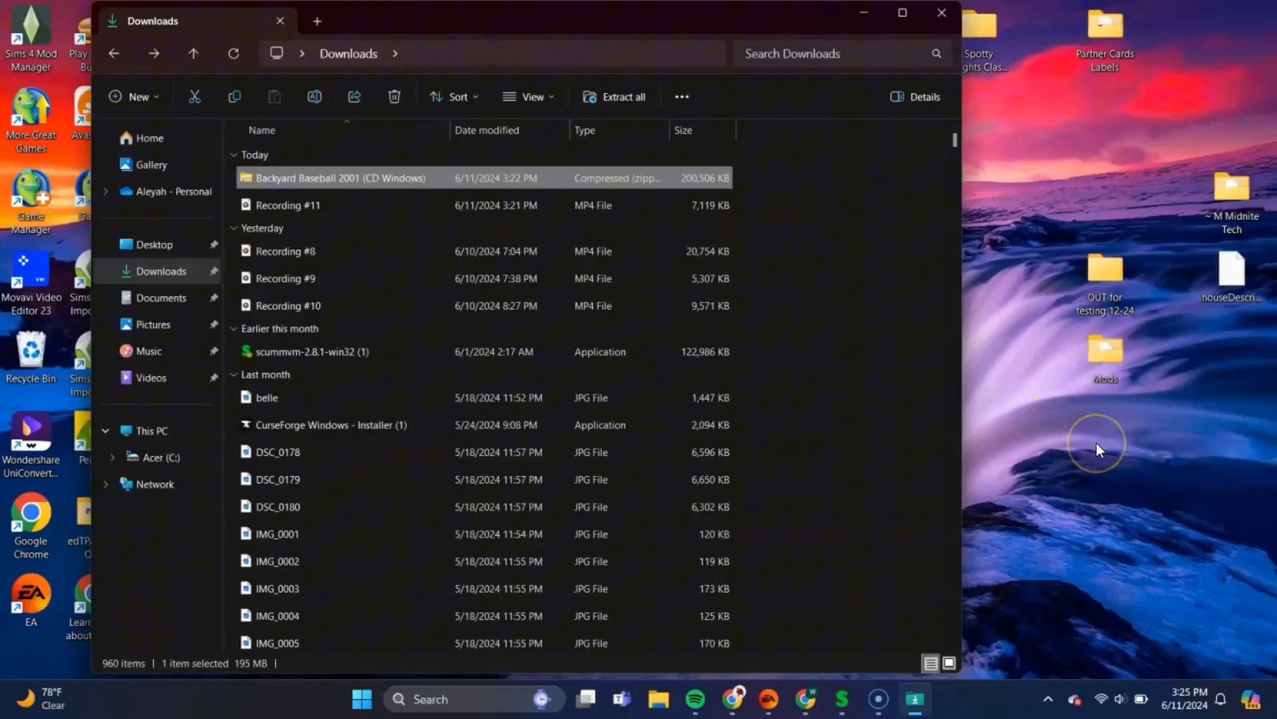
- Create a desktop folder and extract the Backyard Baseball 2001 zip into it
right_click(1096, 445)
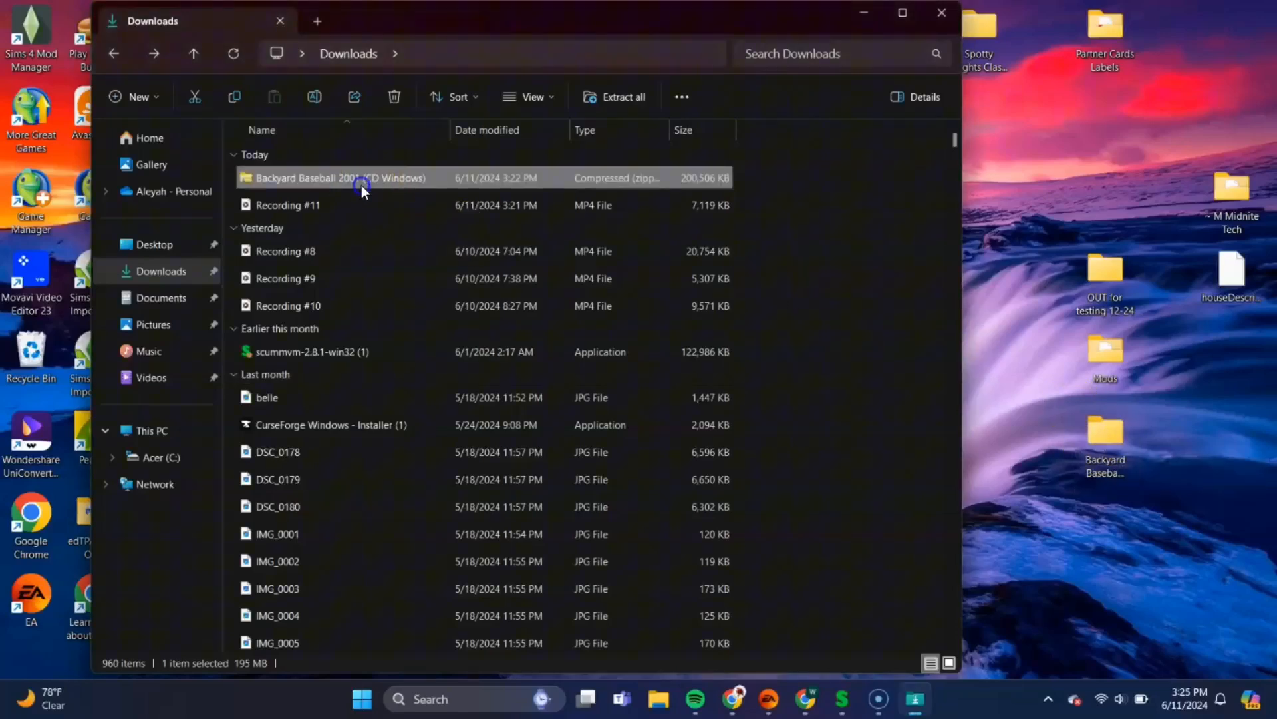
double_click(338, 177)
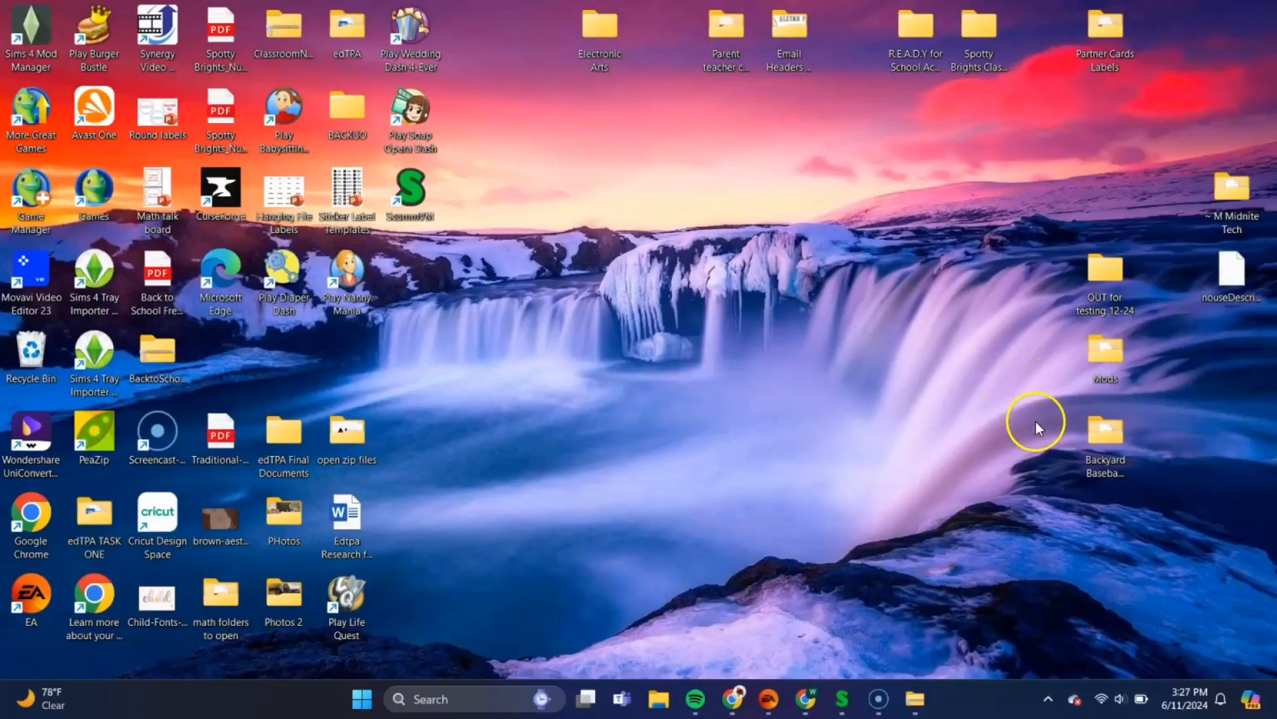
mouse_move(845, 623)
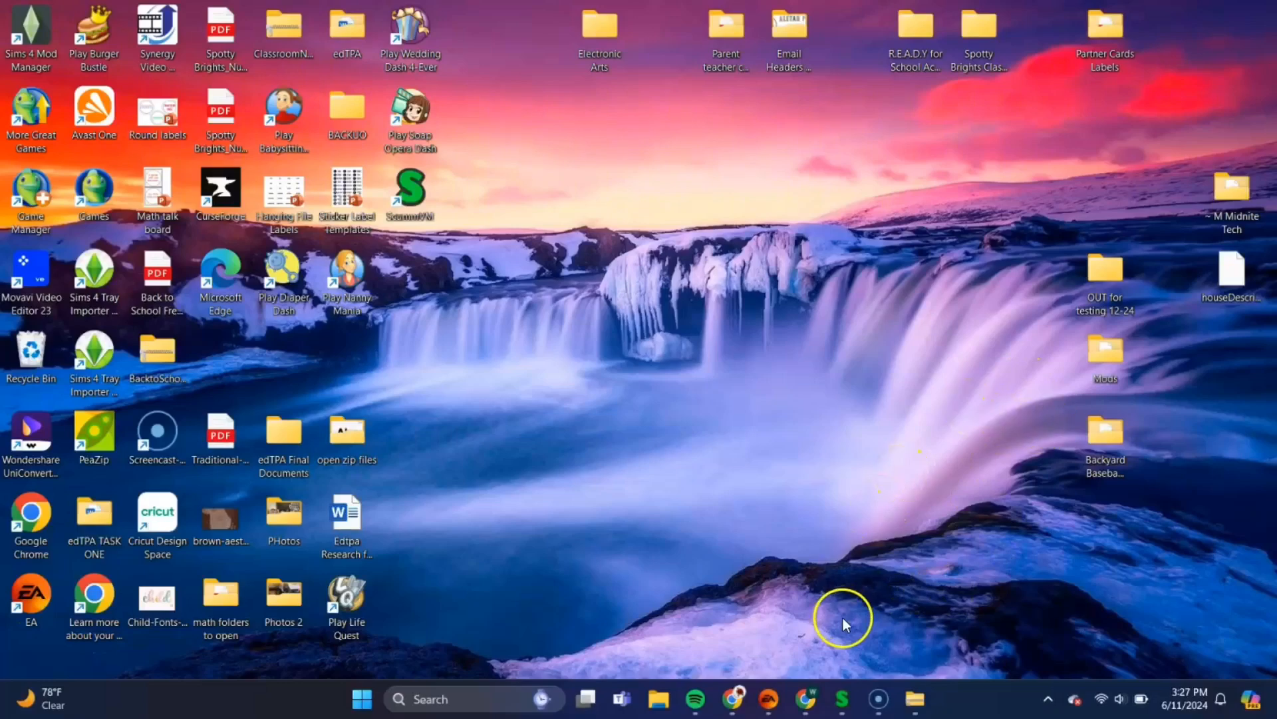
- Add Backyard Baseball 2001 from its desktop folder to ScummVM's game list with the detected settings
click(841, 698)
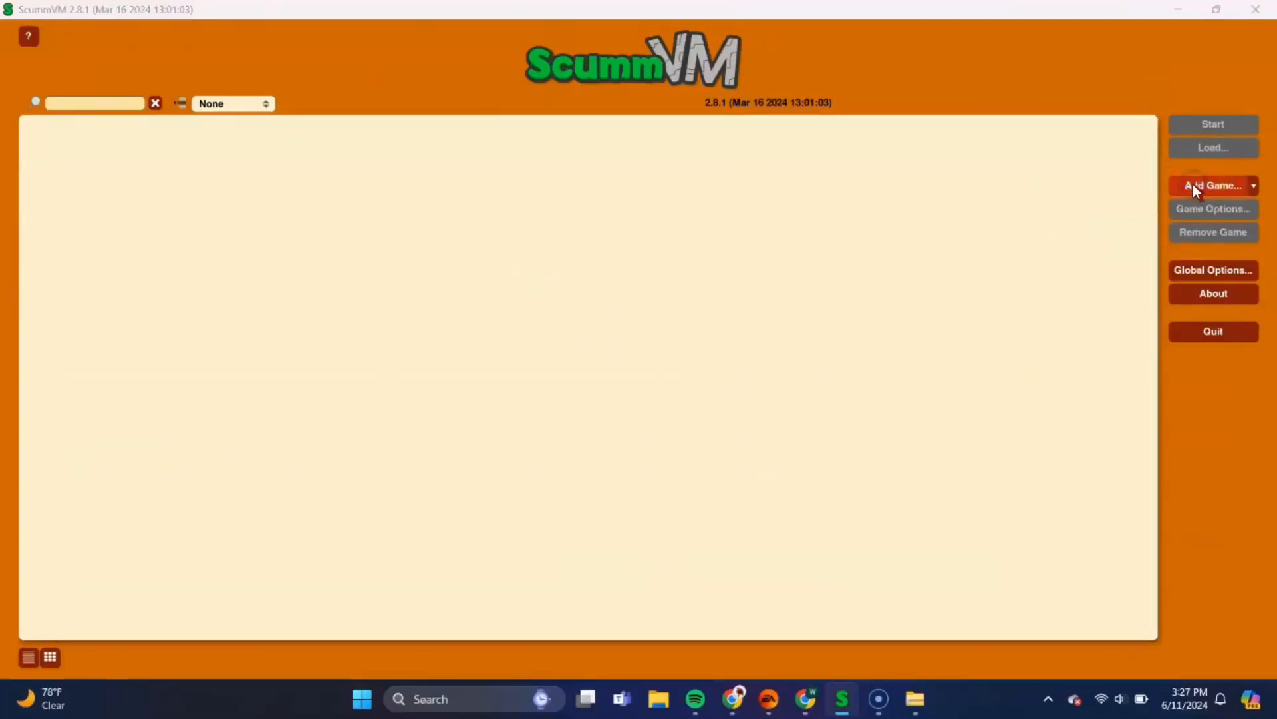
click(1214, 187)
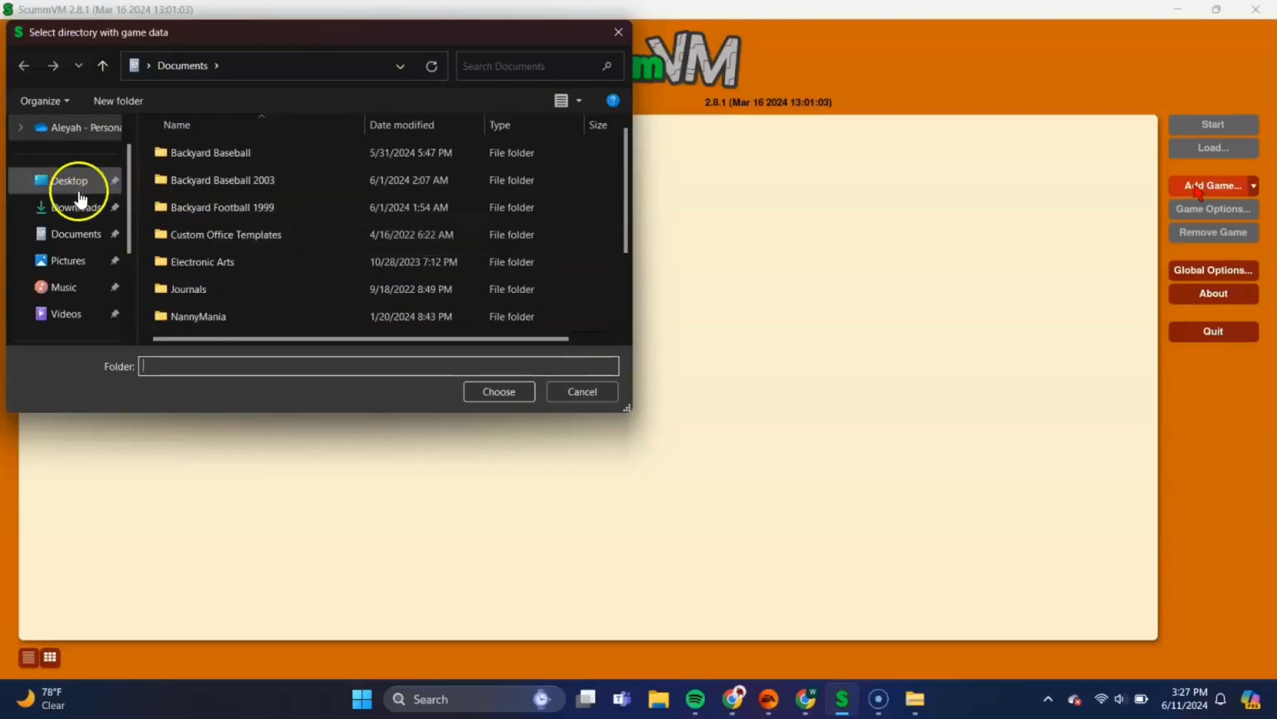
click(69, 180)
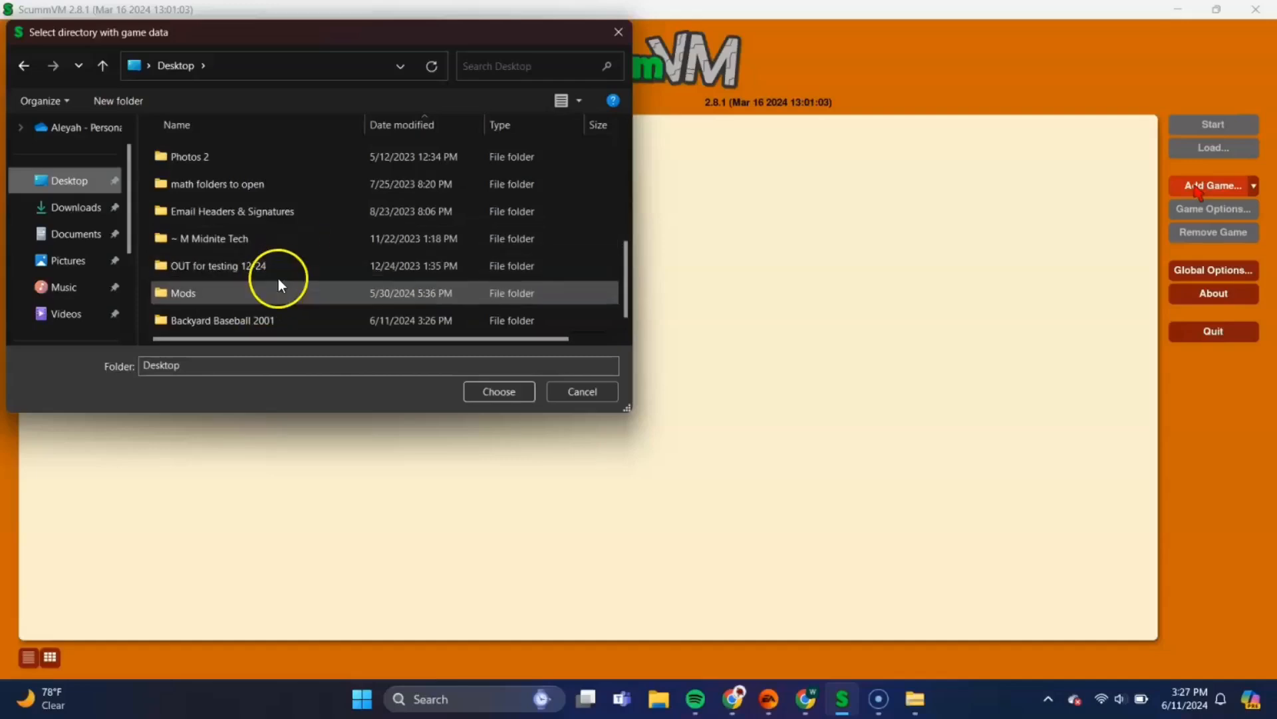
click(222, 321)
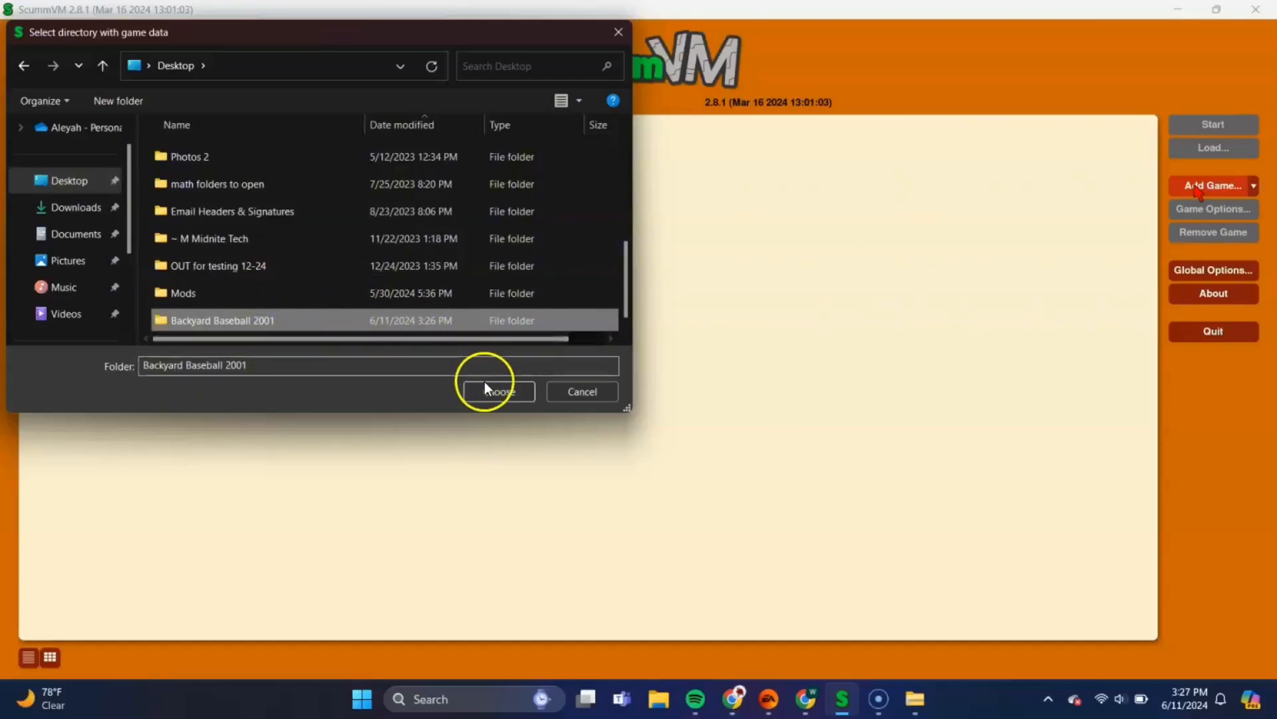
click(496, 391)
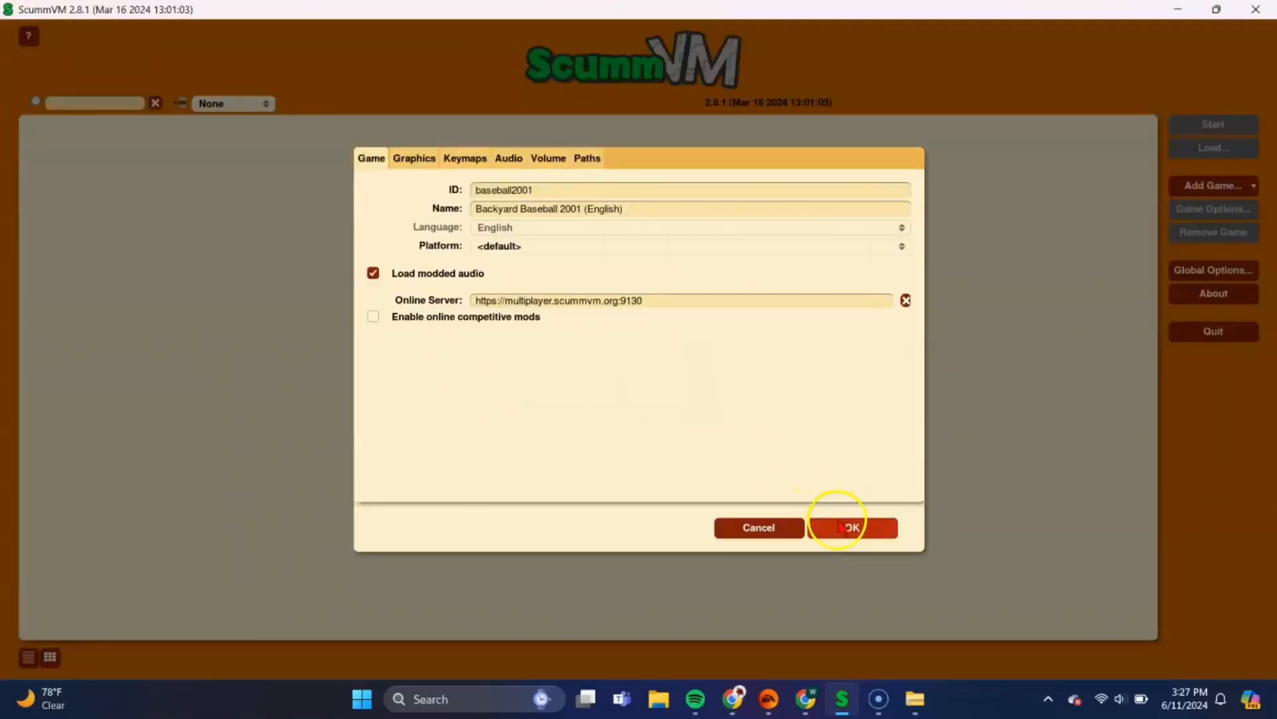
click(852, 527)
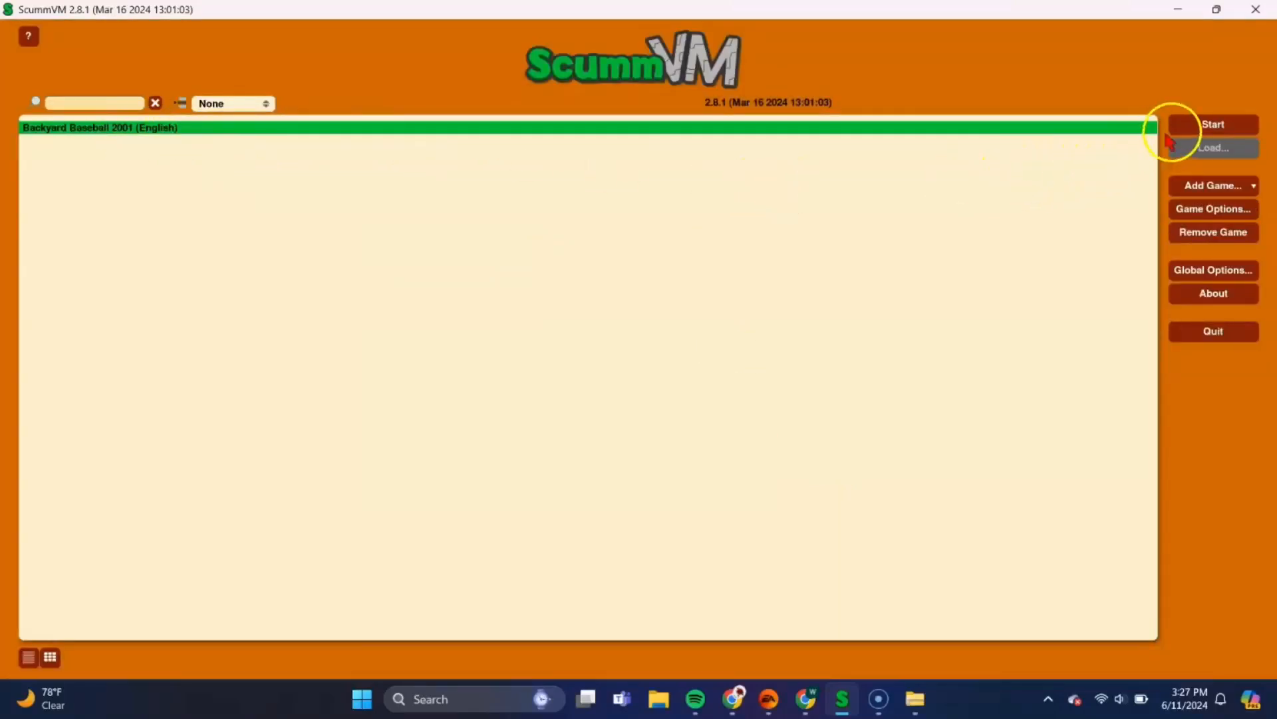
mouse_move(1214, 124)
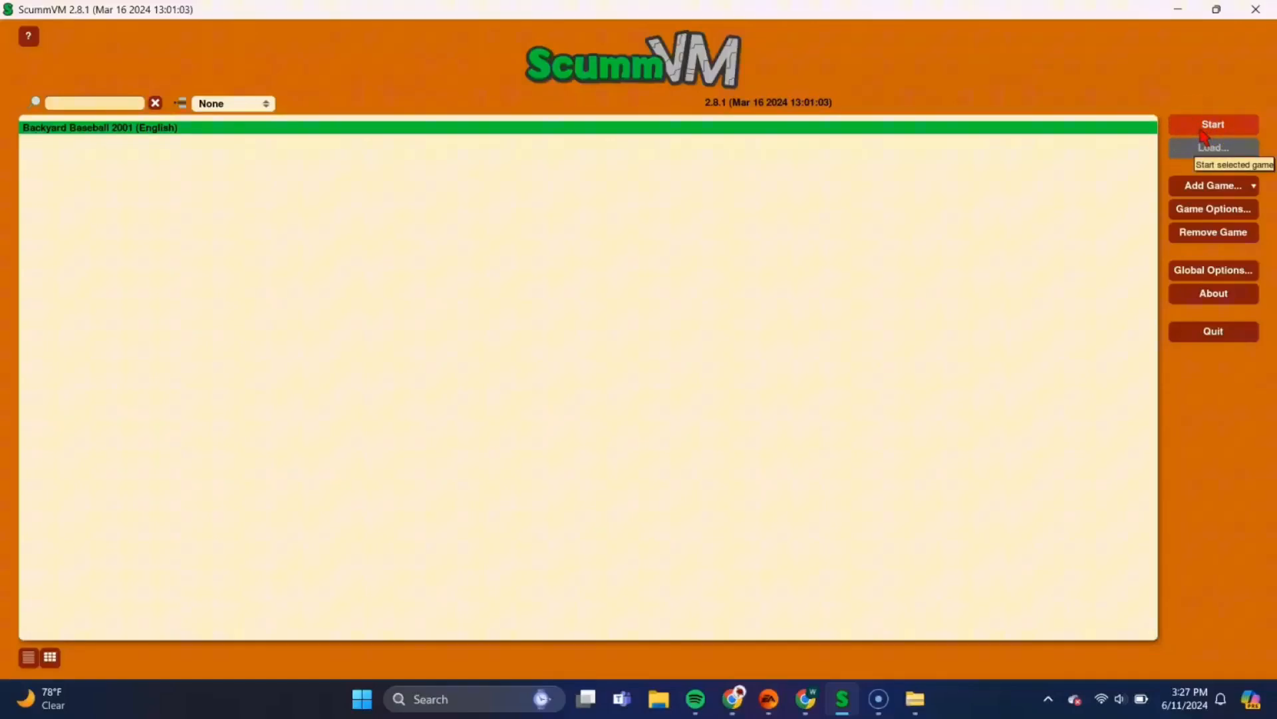
- Start Backyard Baseball 2001 (English) from the ScummVM launcher so its main menu appears
click(1213, 124)
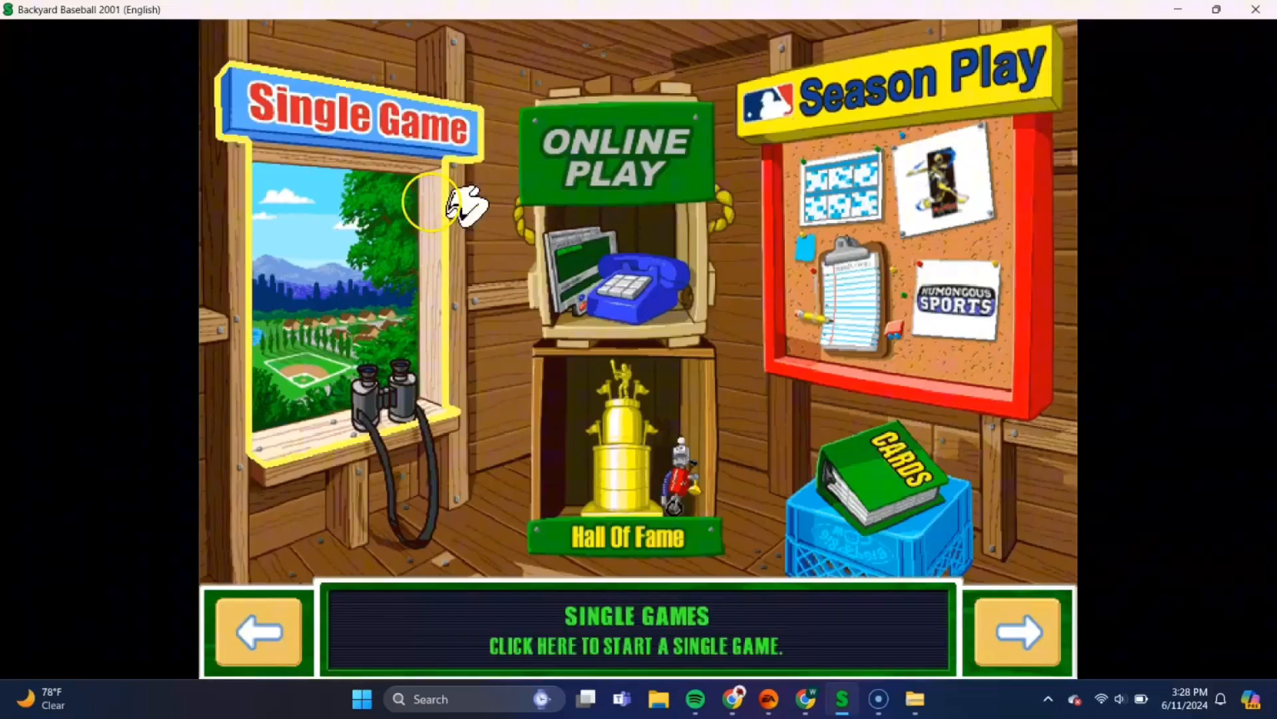
- Begin a Single Game with default options, Seattle Mariners versus Chicago White Sox at Sandy Flats
click(350, 123)
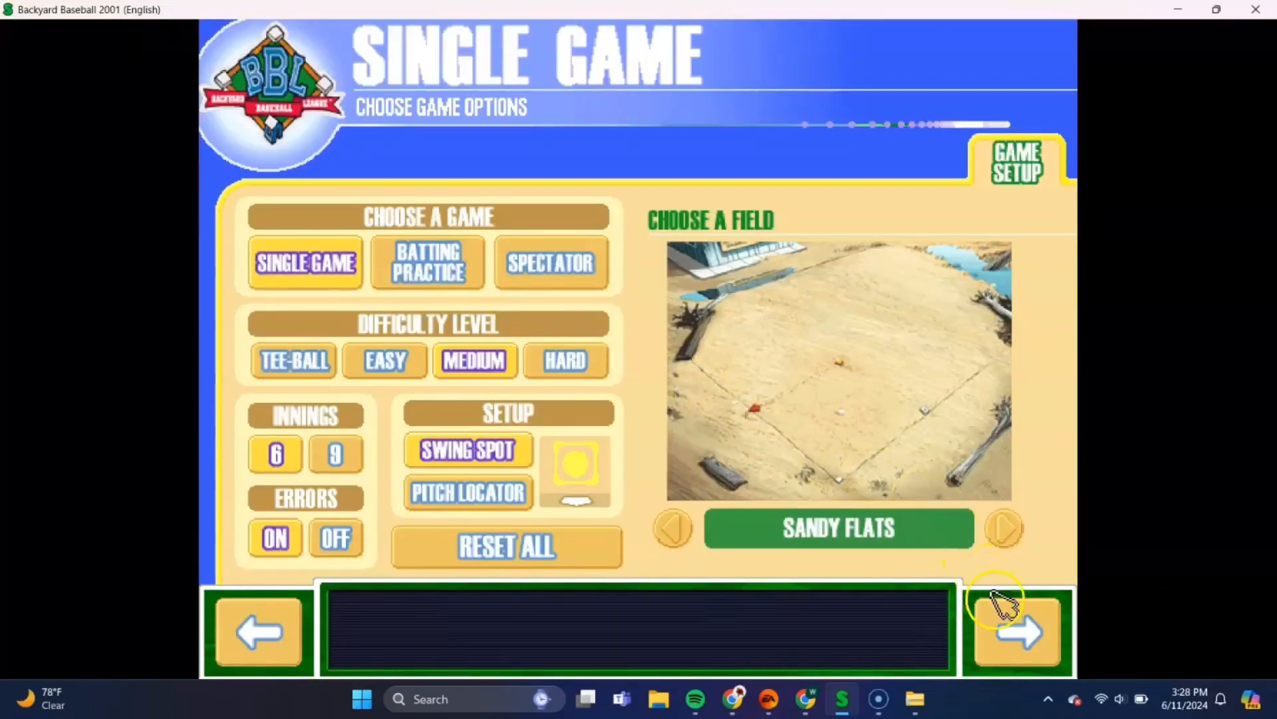
click(1015, 631)
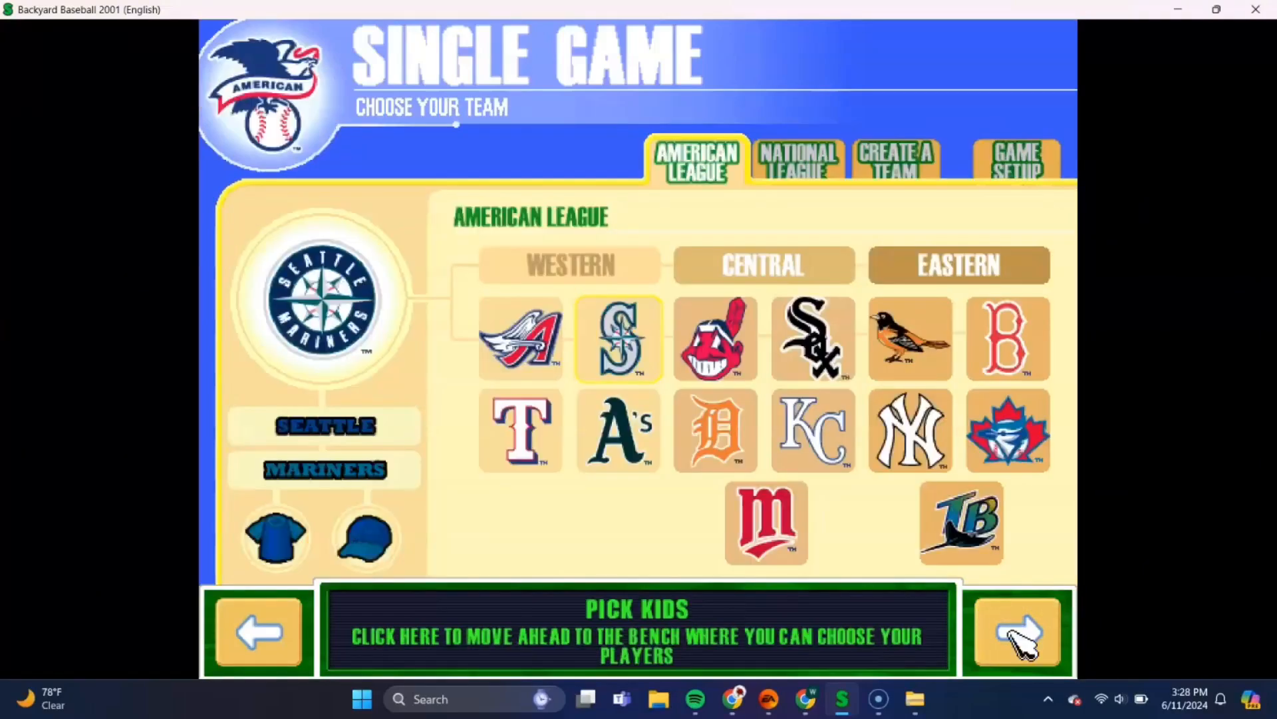
click(1017, 631)
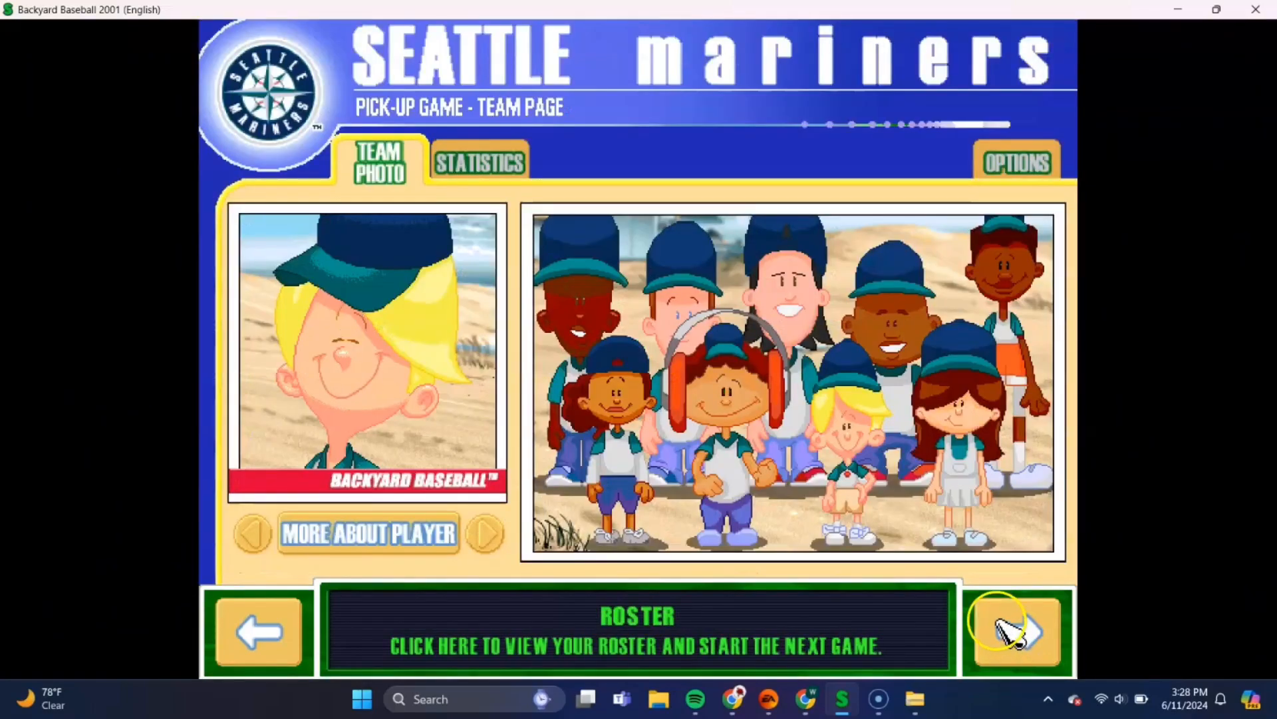
click(1015, 631)
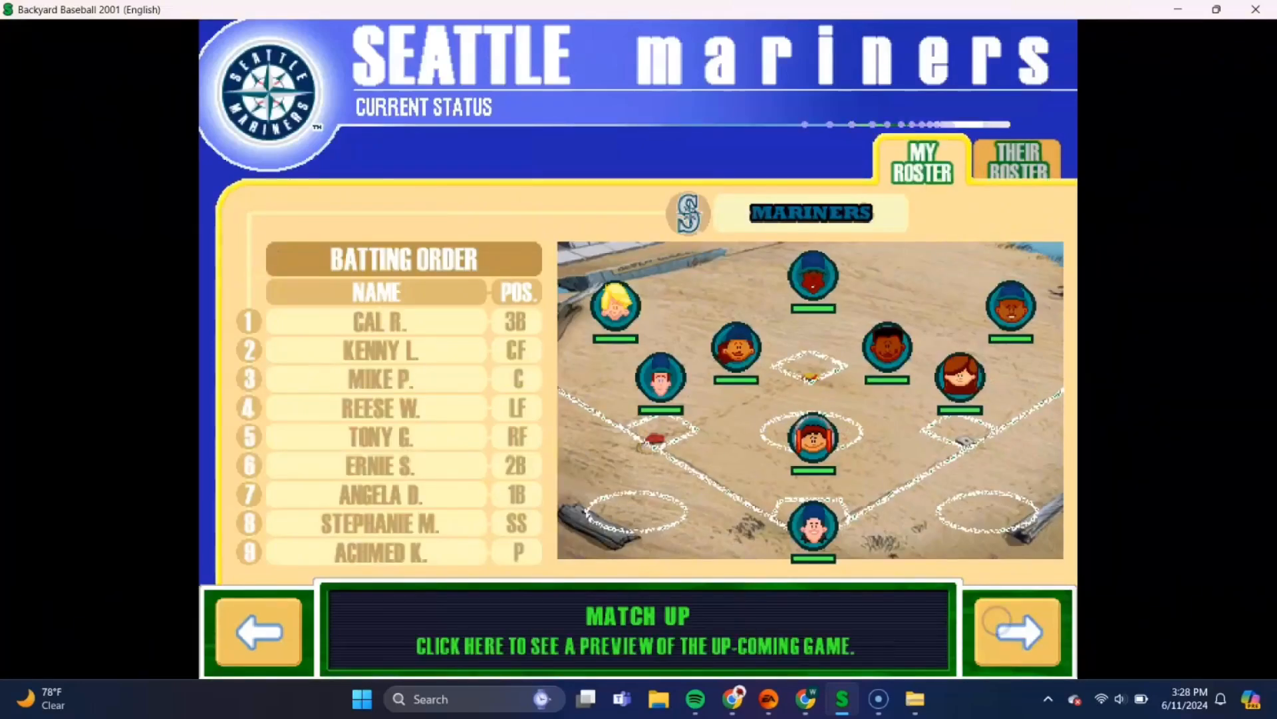
click(637, 627)
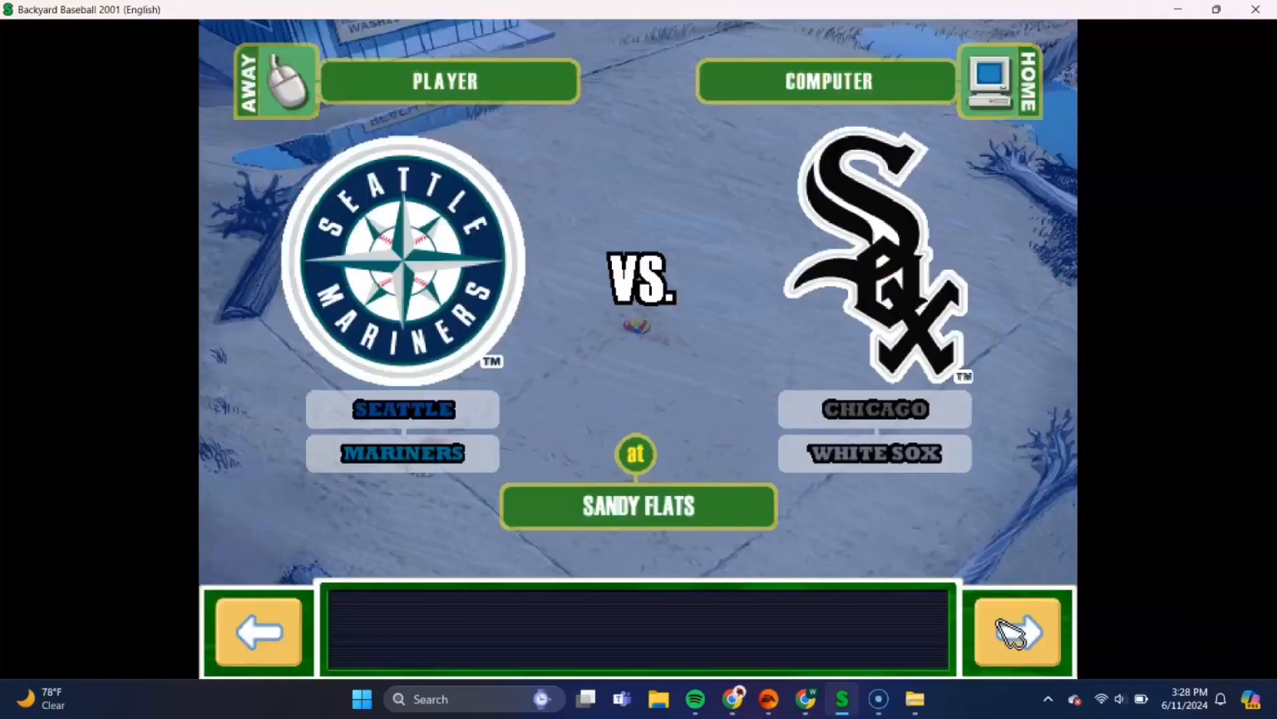
click(1018, 630)
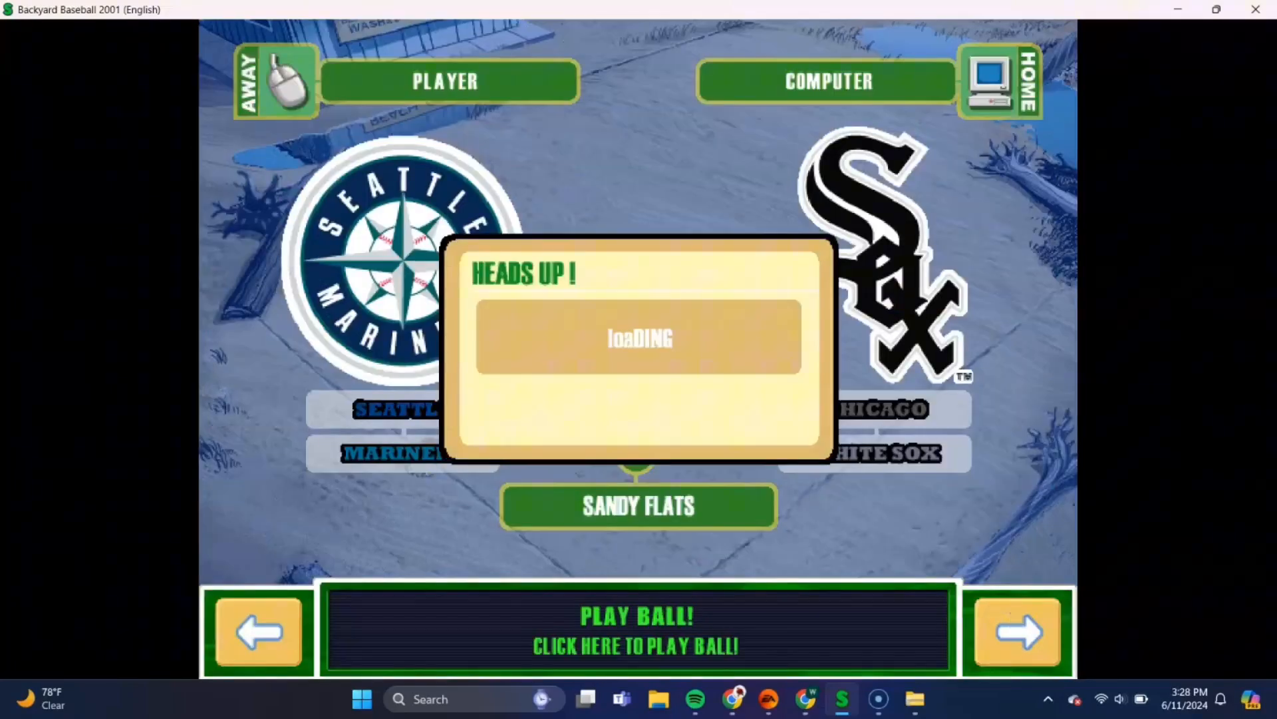
click(636, 627)
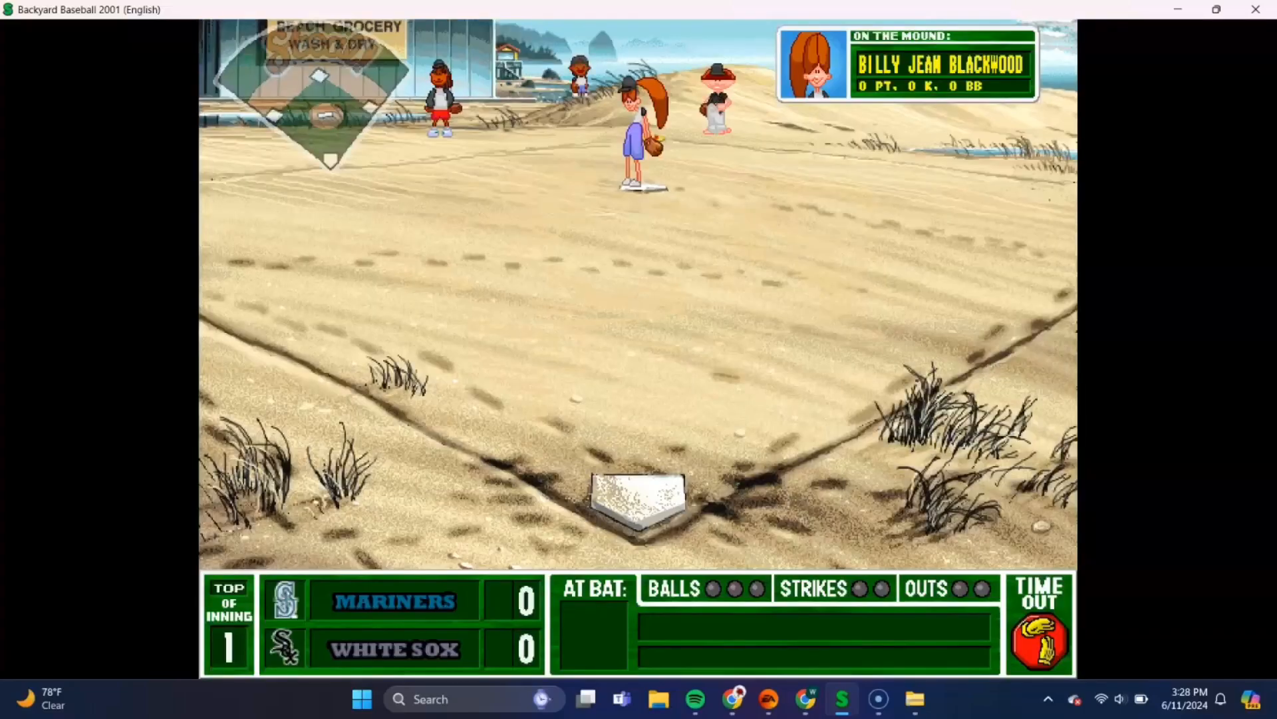